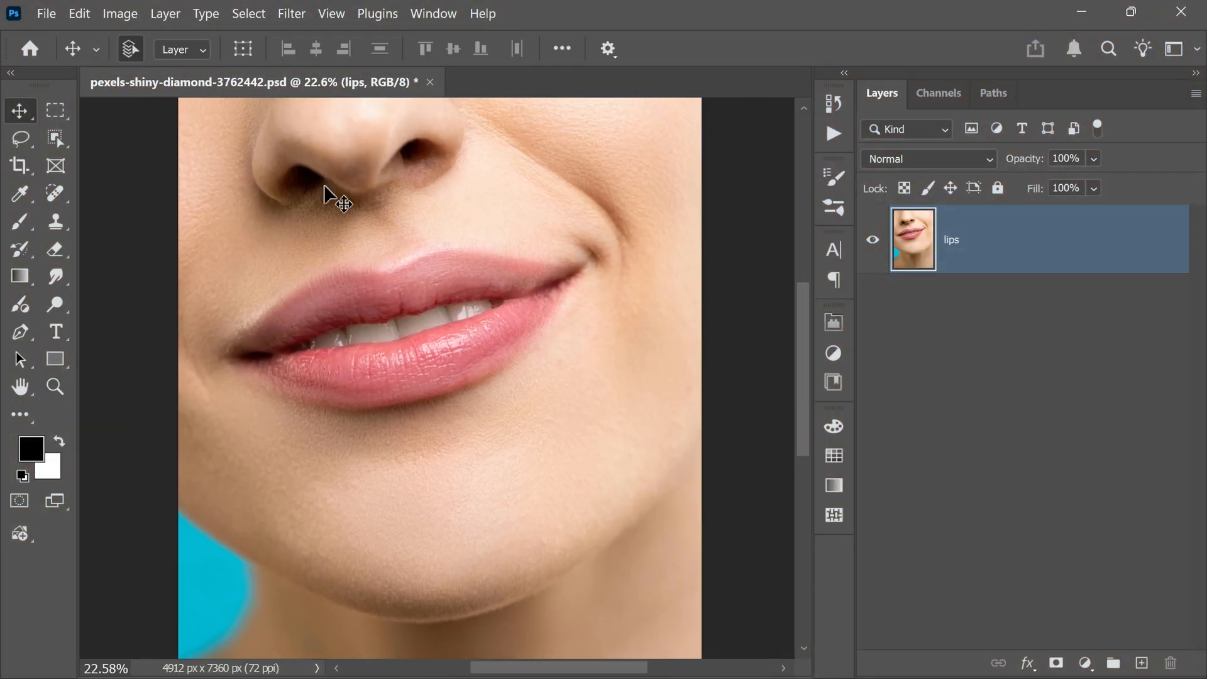
- Lasso the mouth area onto a new Layer 1 via copy and hide the original lips photo
{"action": "left_click", "coordinate": [19, 135]}
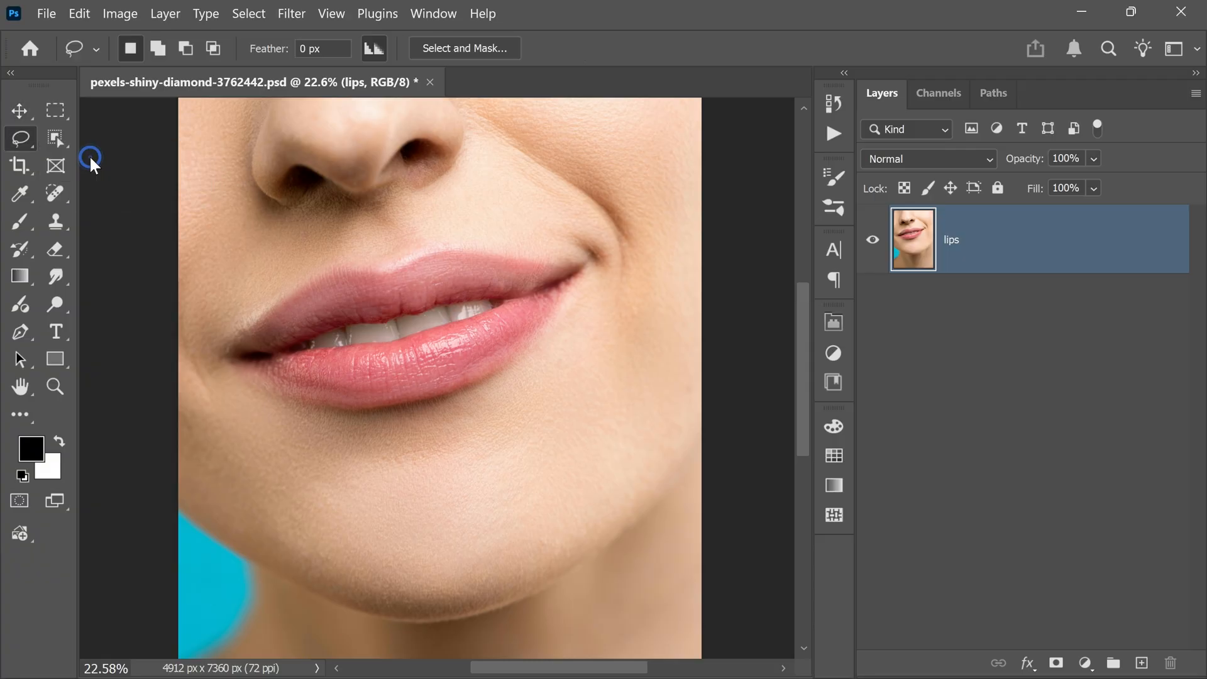
{"action": "left_click_drag", "start_coordinate": [179, 276], "coordinate": [373, 231]}
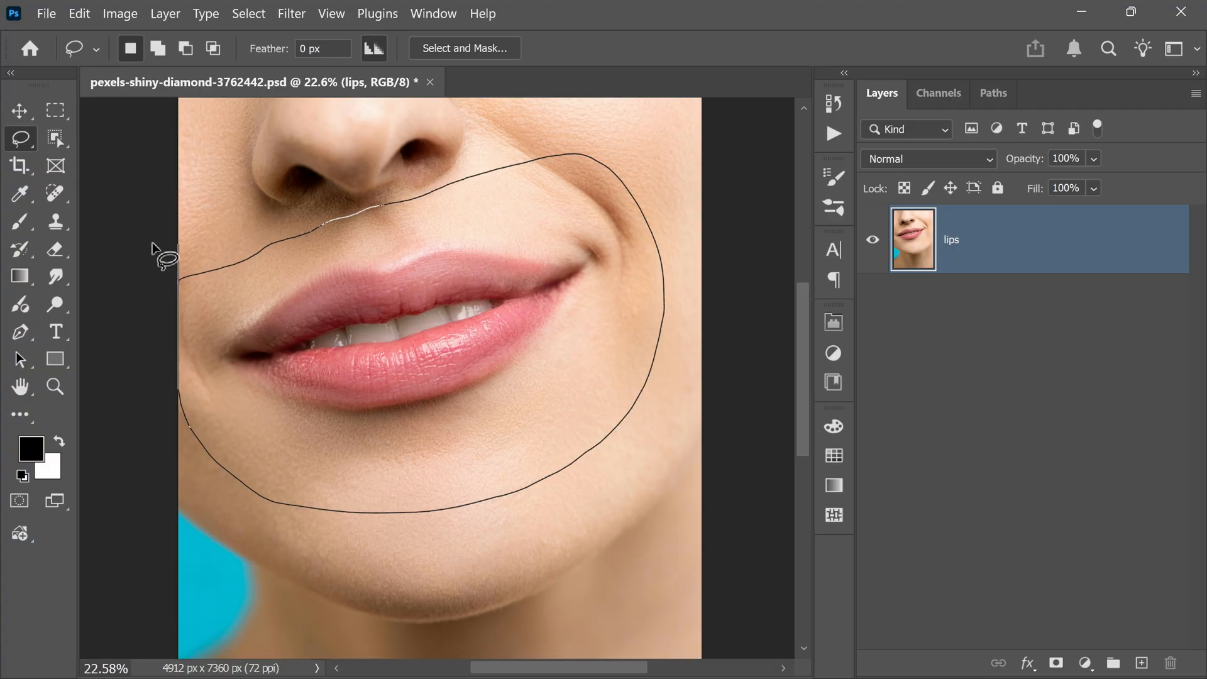
{"action": "left_click", "coordinate": [651, 281]}
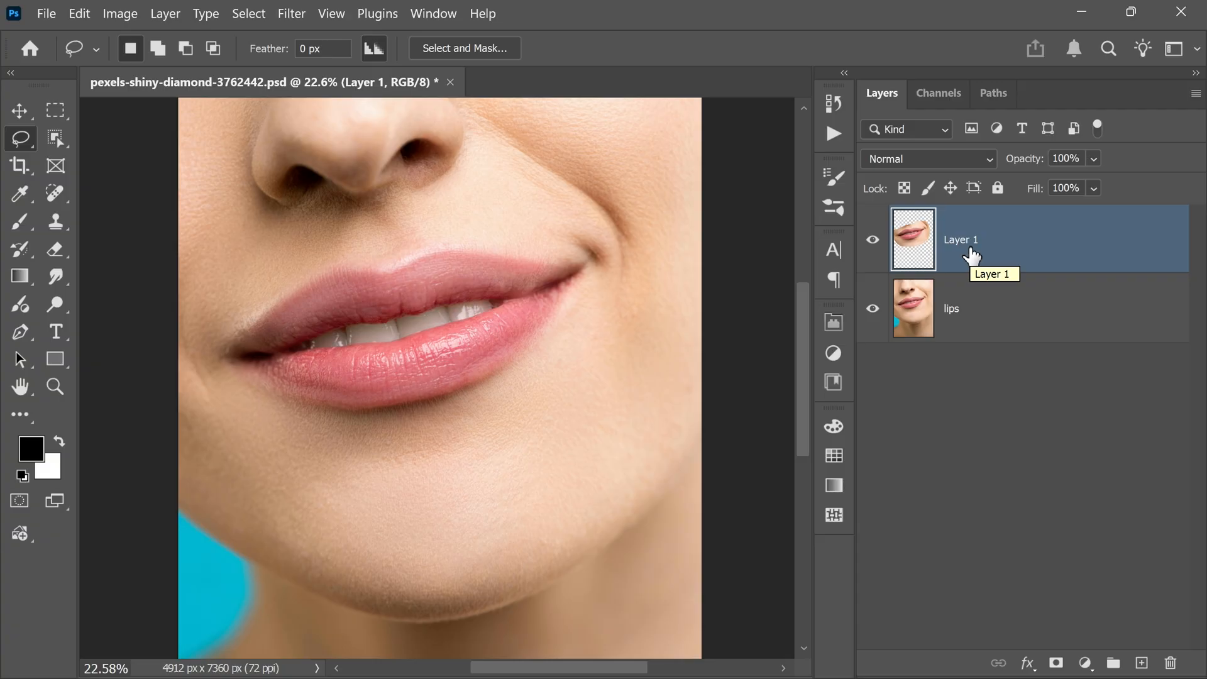
{"action": "left_click", "coordinate": [872, 308]}
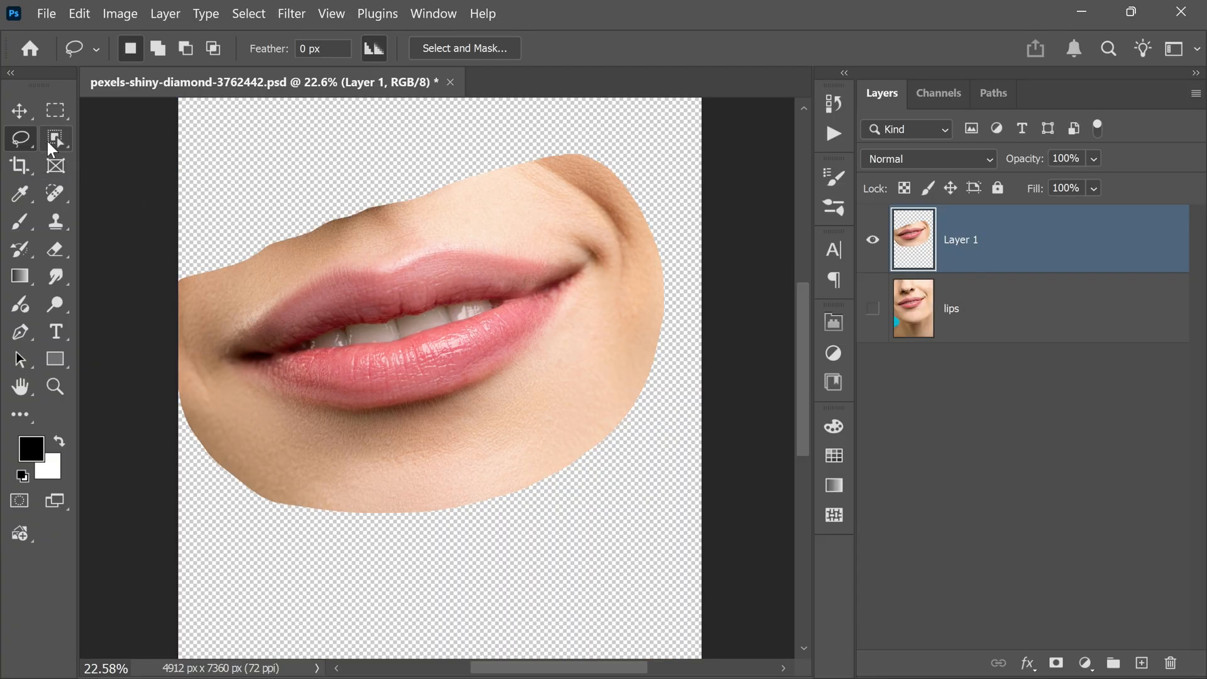
- Select the teeth with Object Selection, delete them and clear the selection
{"action": "left_click", "coordinate": [56, 138]}
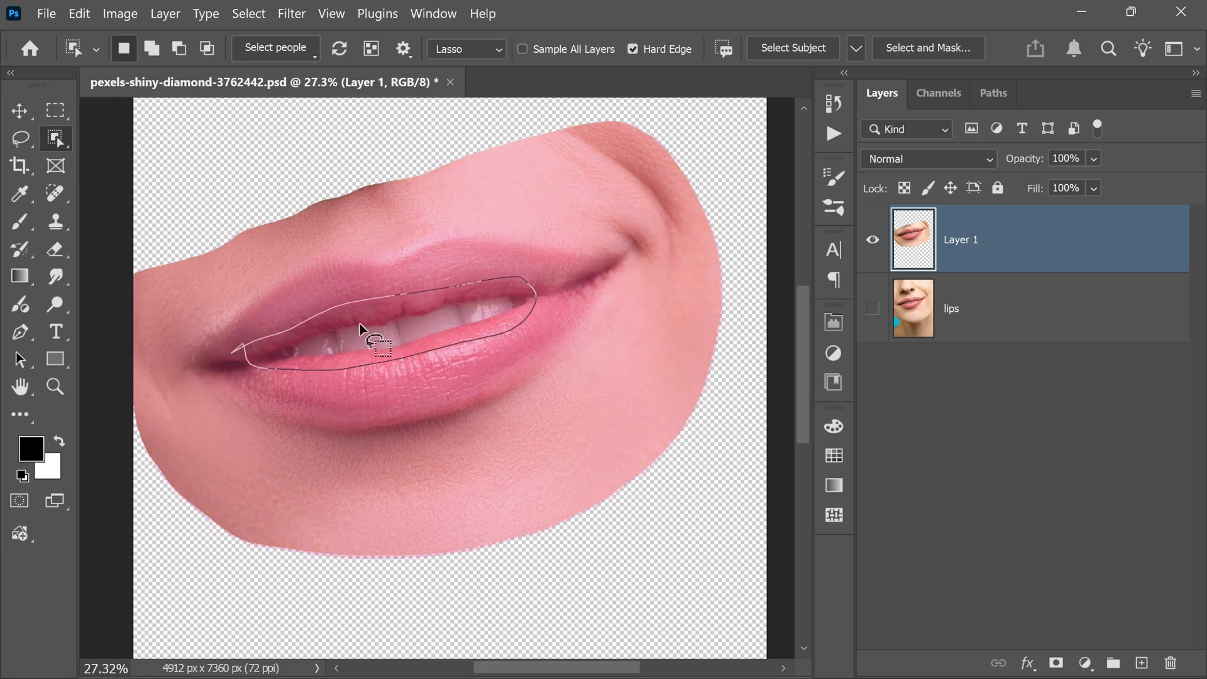
{"action": "key", "text": "Delete"}
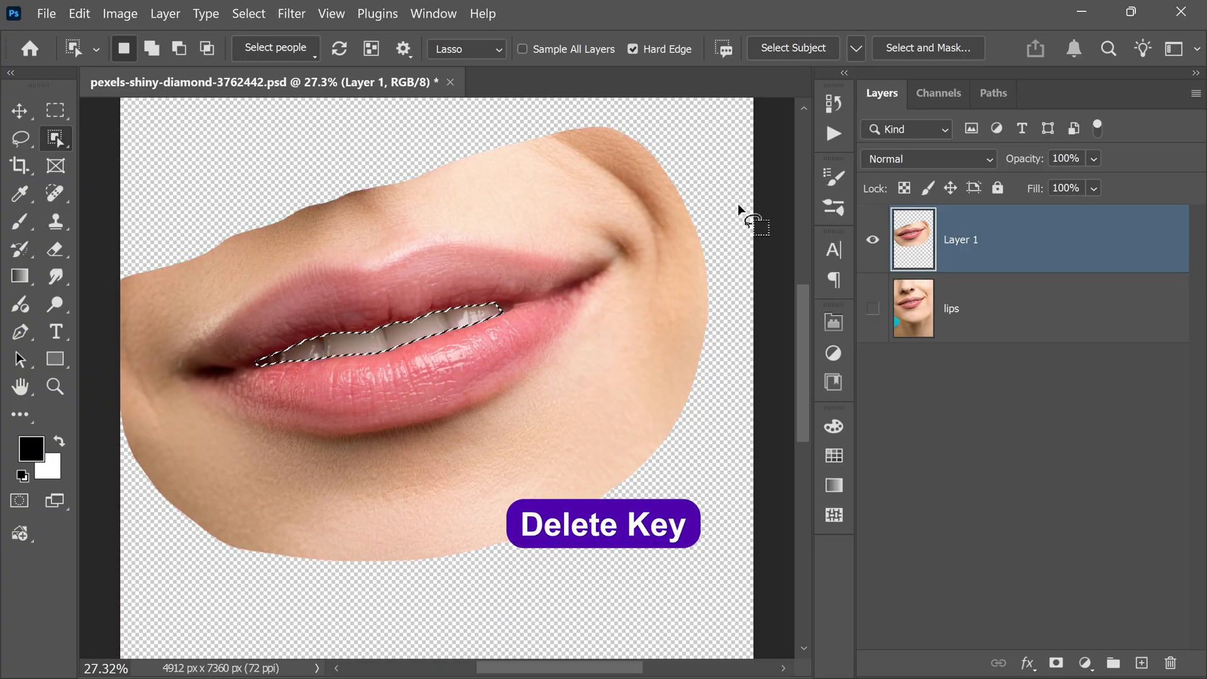
{"action": "key", "text": "Delete"}
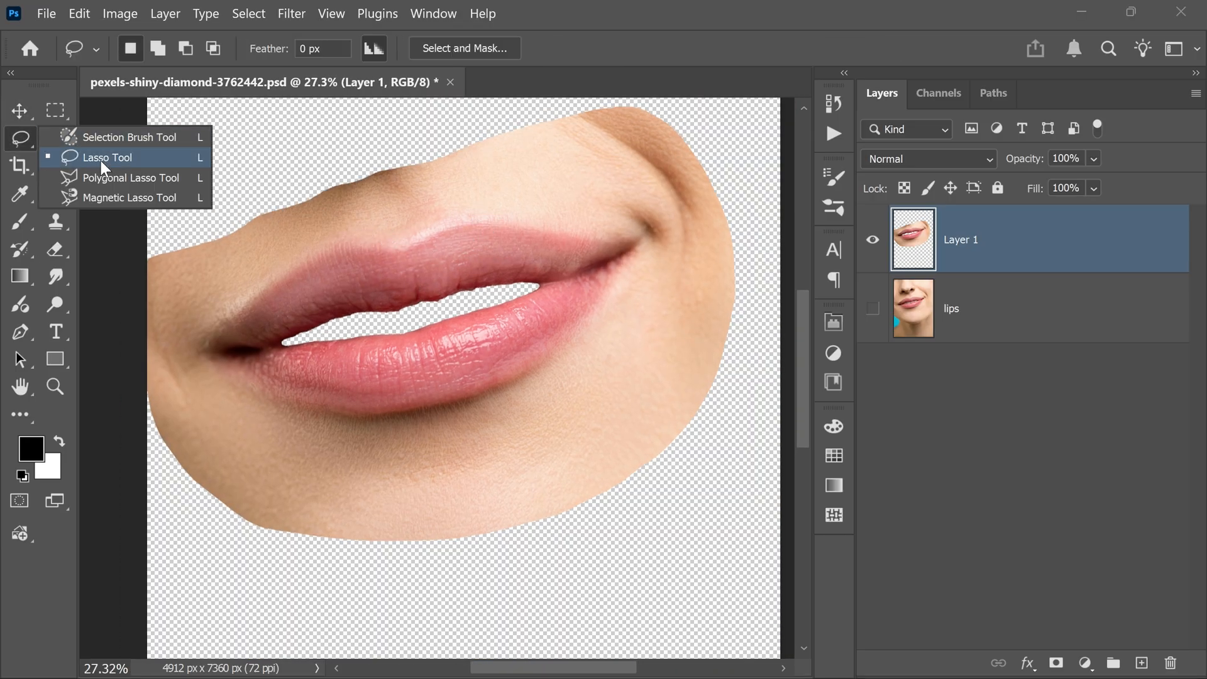
- Cut the upper lip to its own layer and name the layers 'upper lip' and 'lower lip'
{"action": "left_click", "coordinate": [107, 159]}
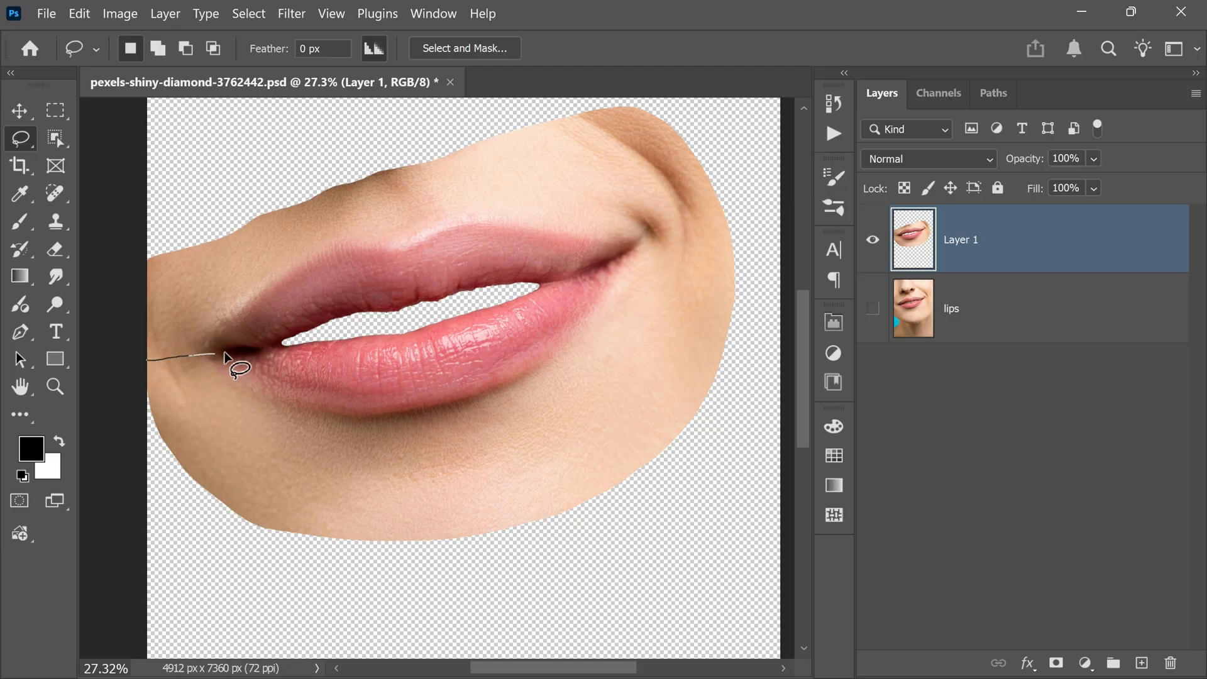
{"action": "left_click_drag", "start_coordinate": [231, 362], "coordinate": [554, 289]}
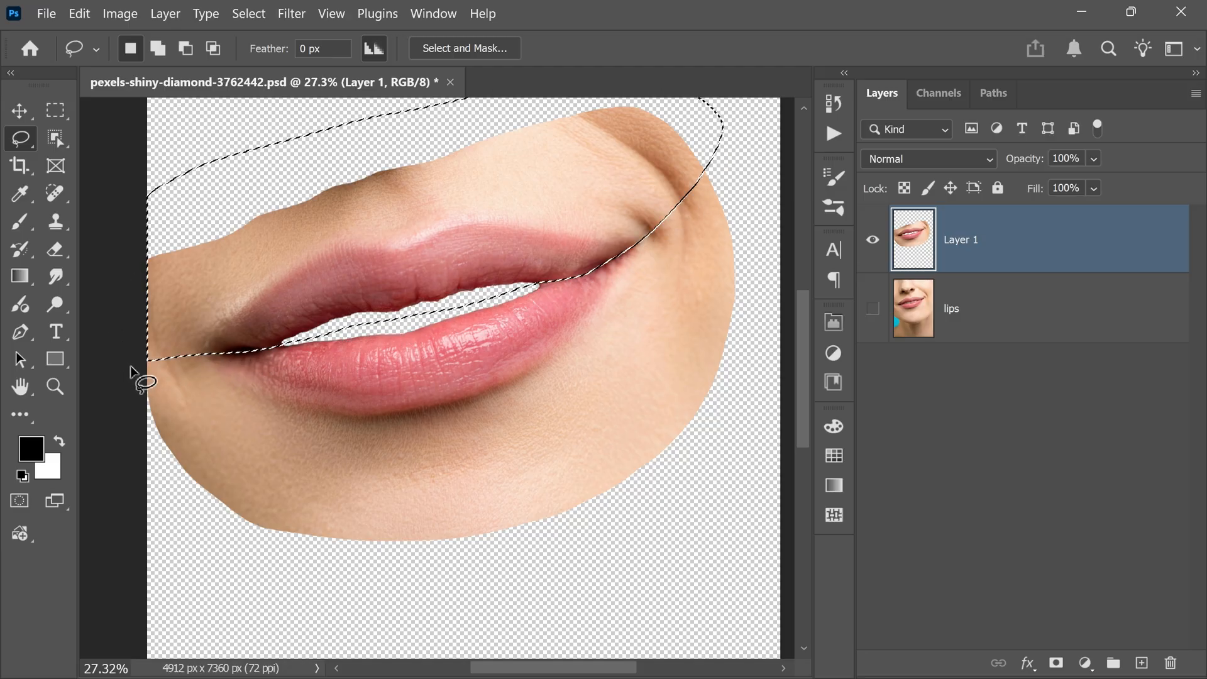
{"action": "key", "text": "Ctrl+X"}
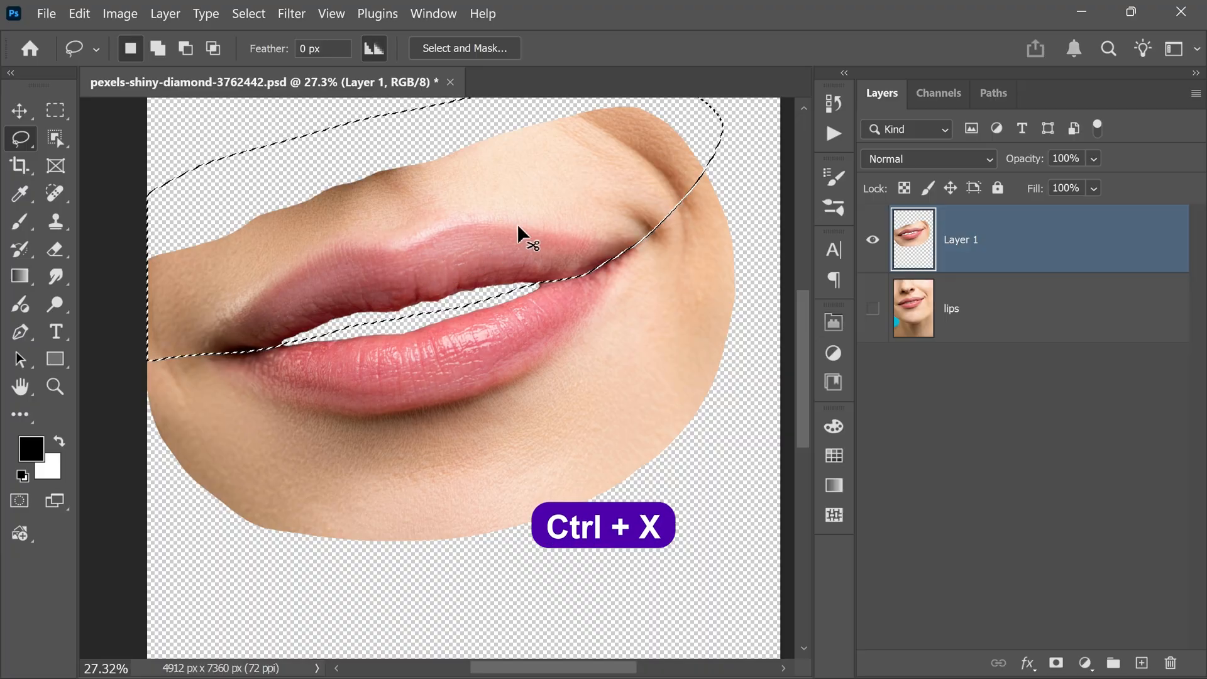
{"action": "key", "text": "Ctrl+X"}
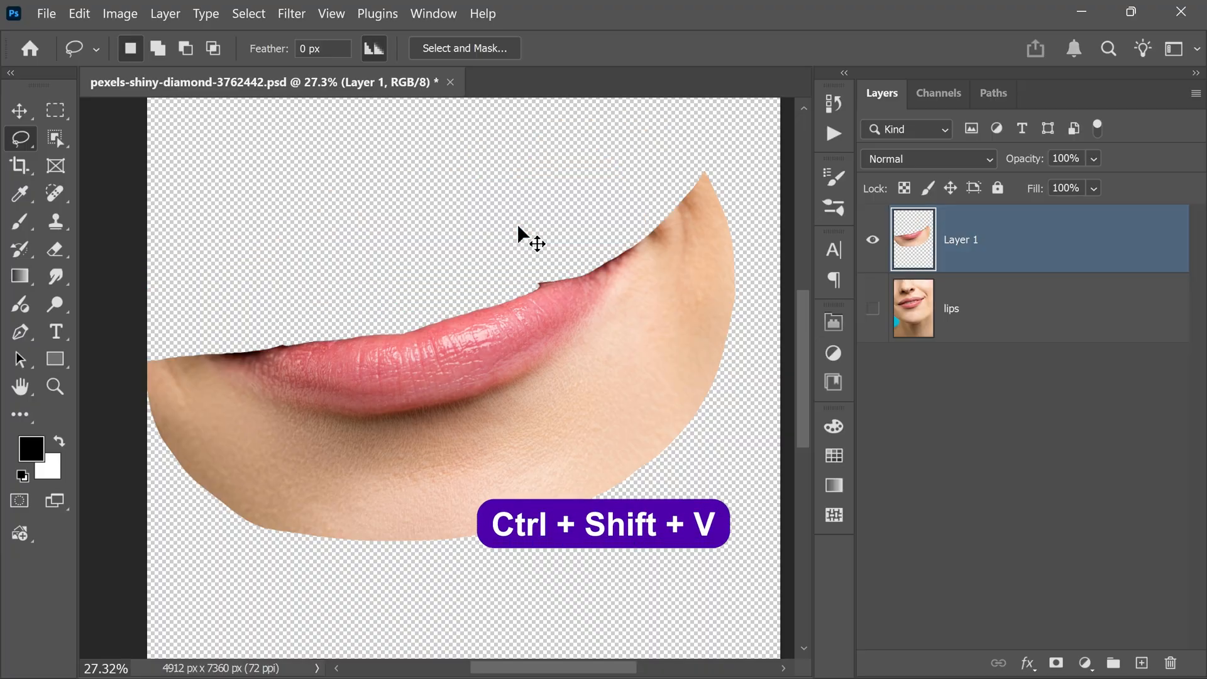
{"action": "key", "text": "Ctrl+Shift+V"}
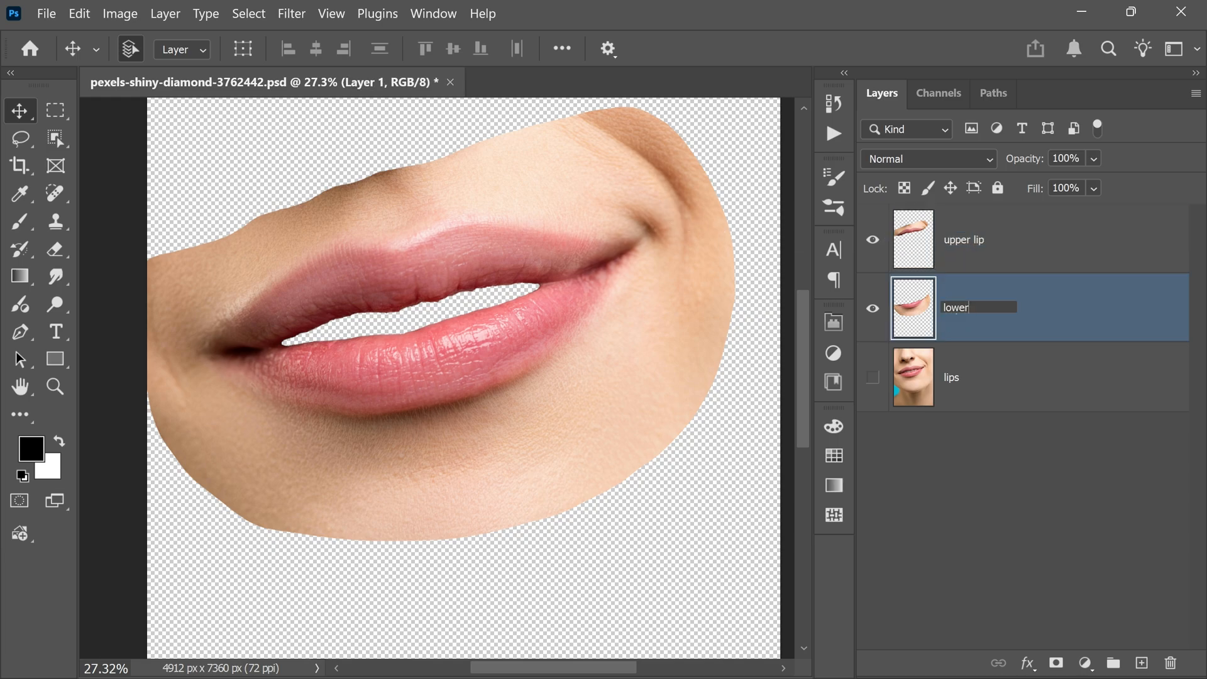
{"action": "type", "text": " lip"}
{"action": "key", "text": "Enter"}
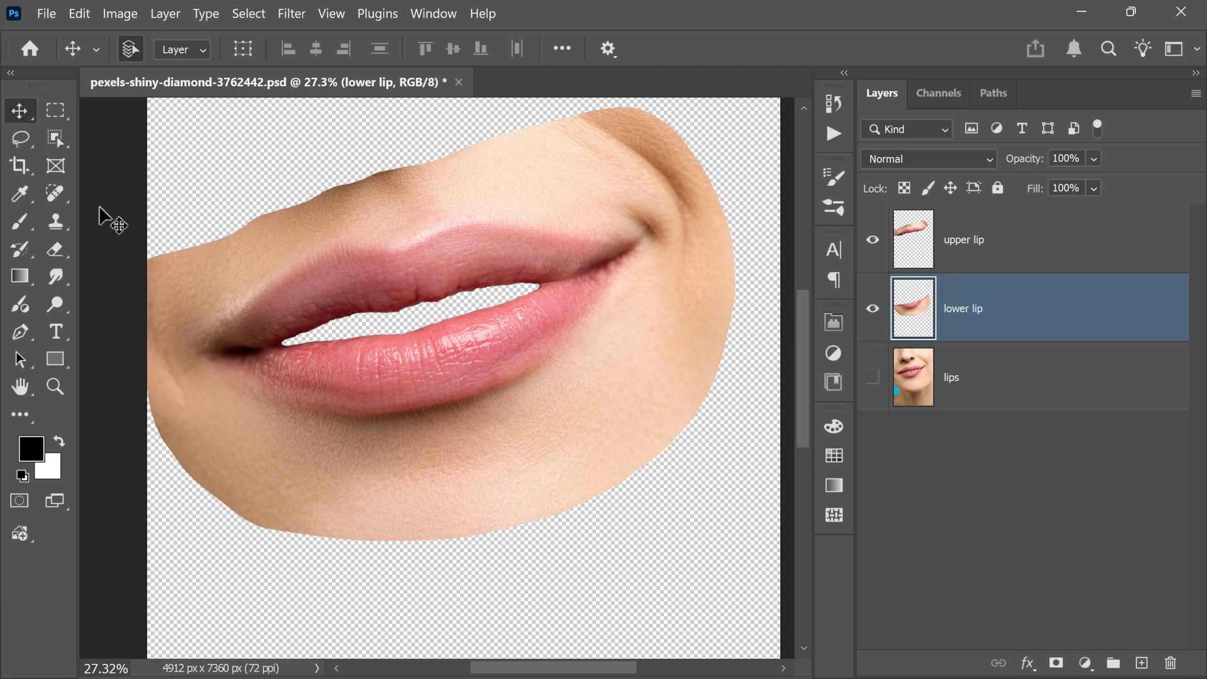
- Erase stray bits along both lips' inner edges and smooth them with 50% Smudge
{"action": "left_click", "coordinate": [56, 249]}
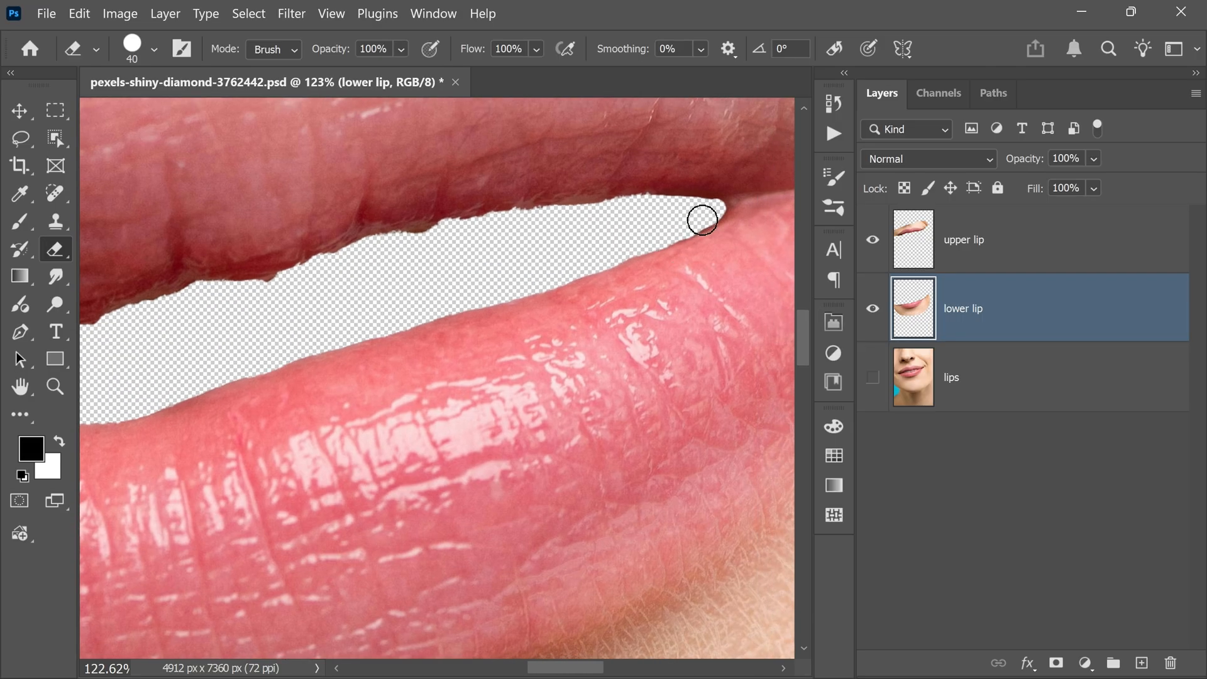
{"action": "left_click", "coordinate": [965, 239]}
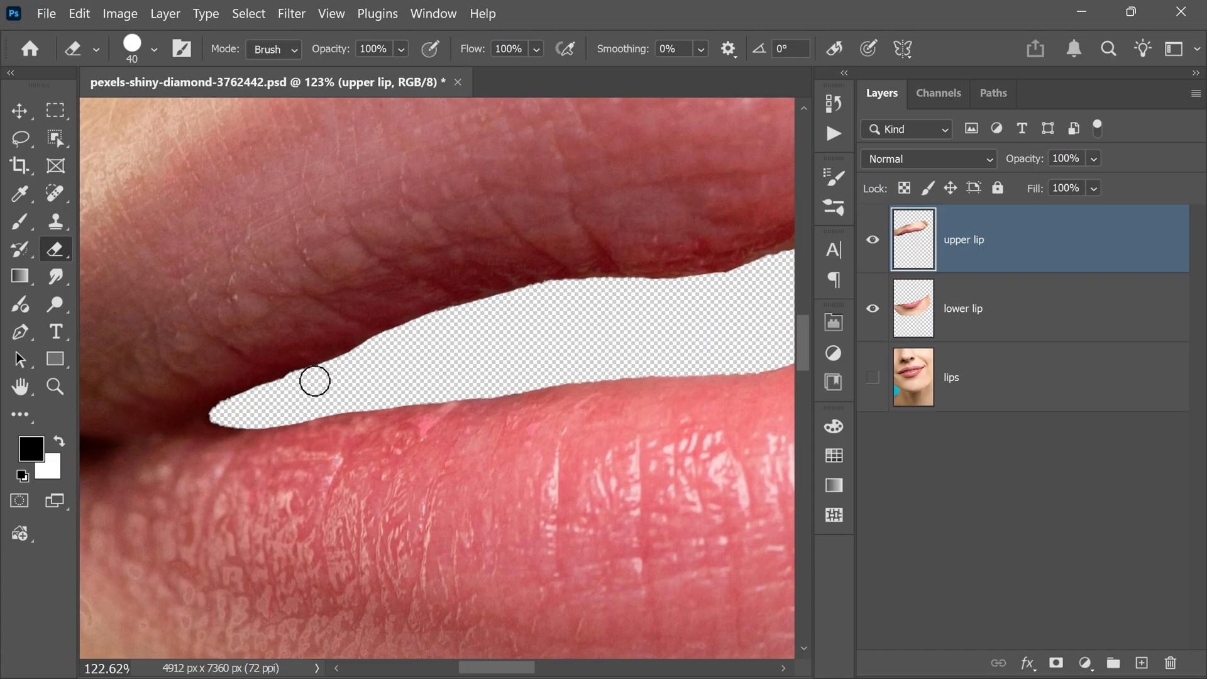
{"action": "left_click", "coordinate": [55, 276]}
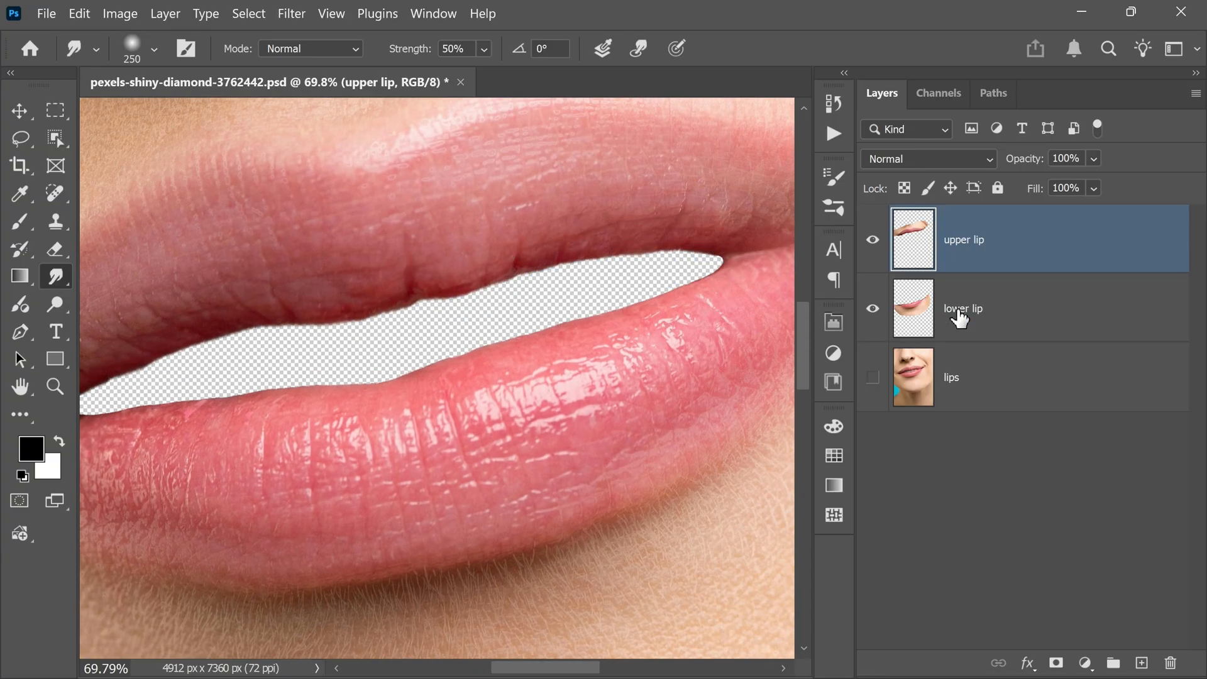
{"action": "left_click", "coordinate": [963, 309]}
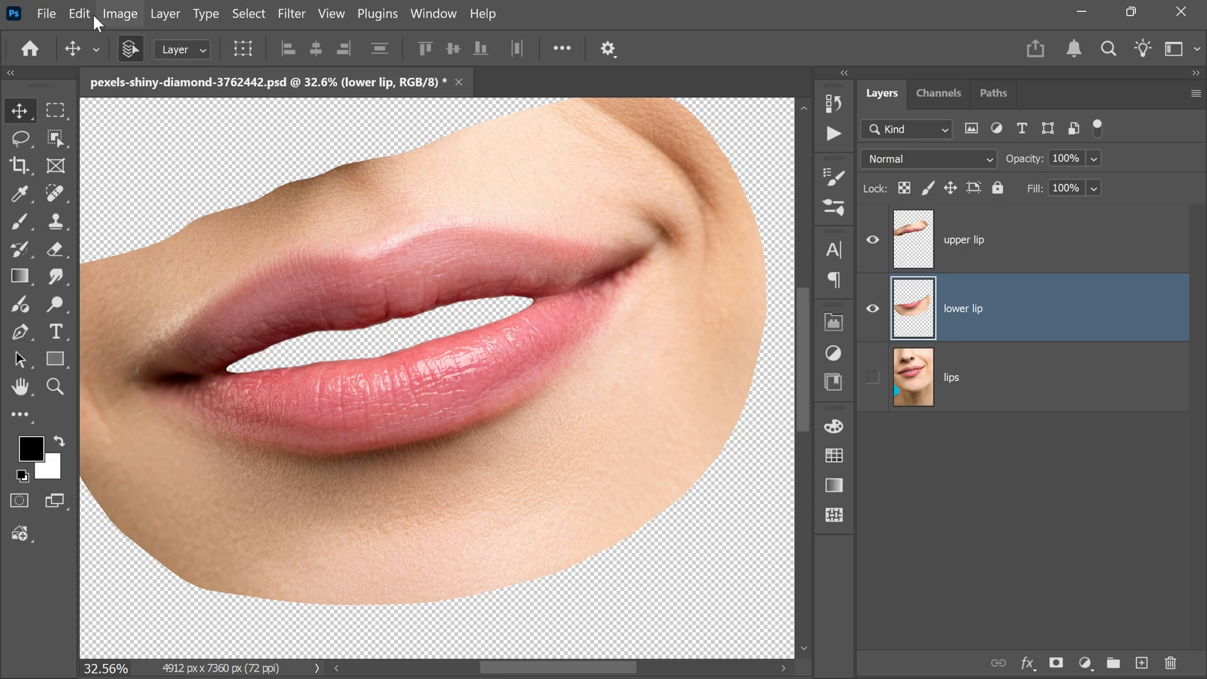
- Puppet Warp the lower lip, pinning and raising its edge until it nearly meets the upper lip
{"action": "left_click", "coordinate": [77, 13]}
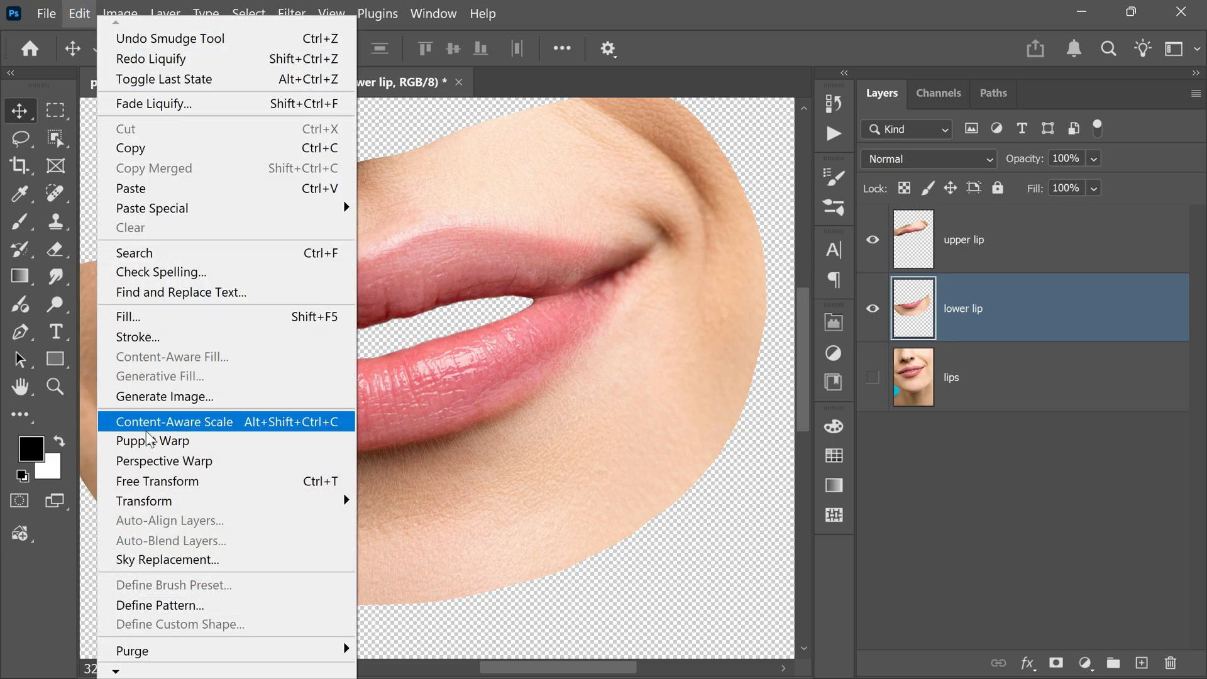
{"action": "left_click", "coordinate": [152, 441]}
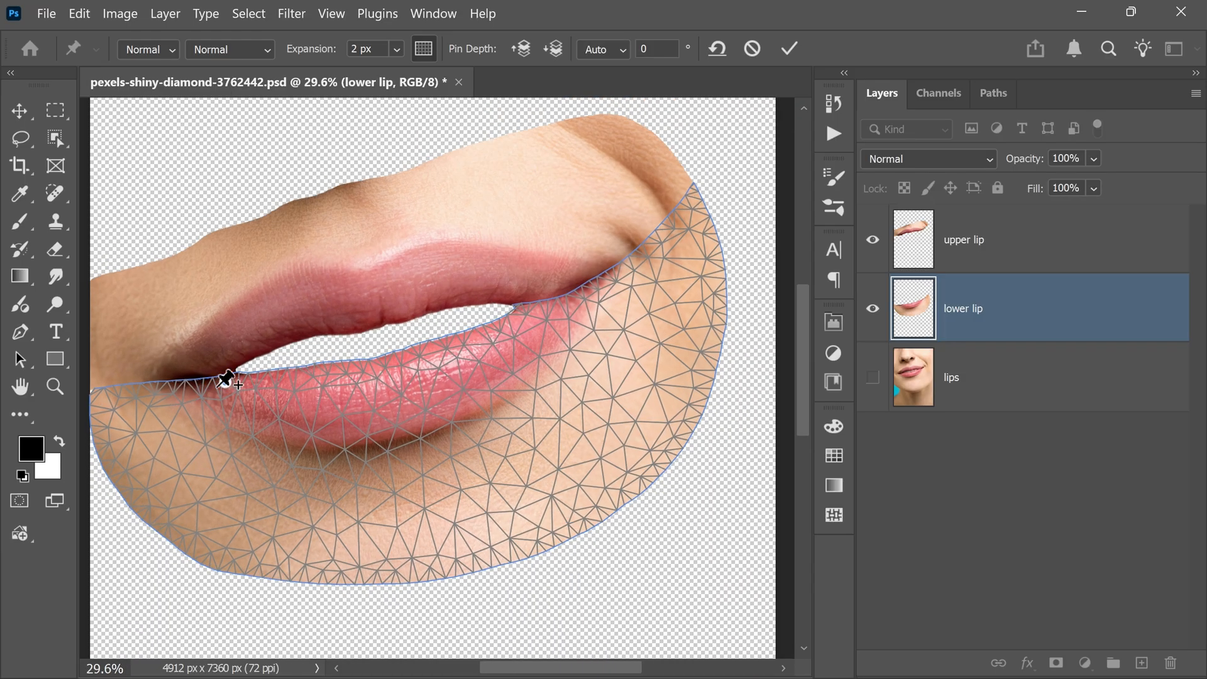
{"action": "left_click", "coordinate": [112, 396]}
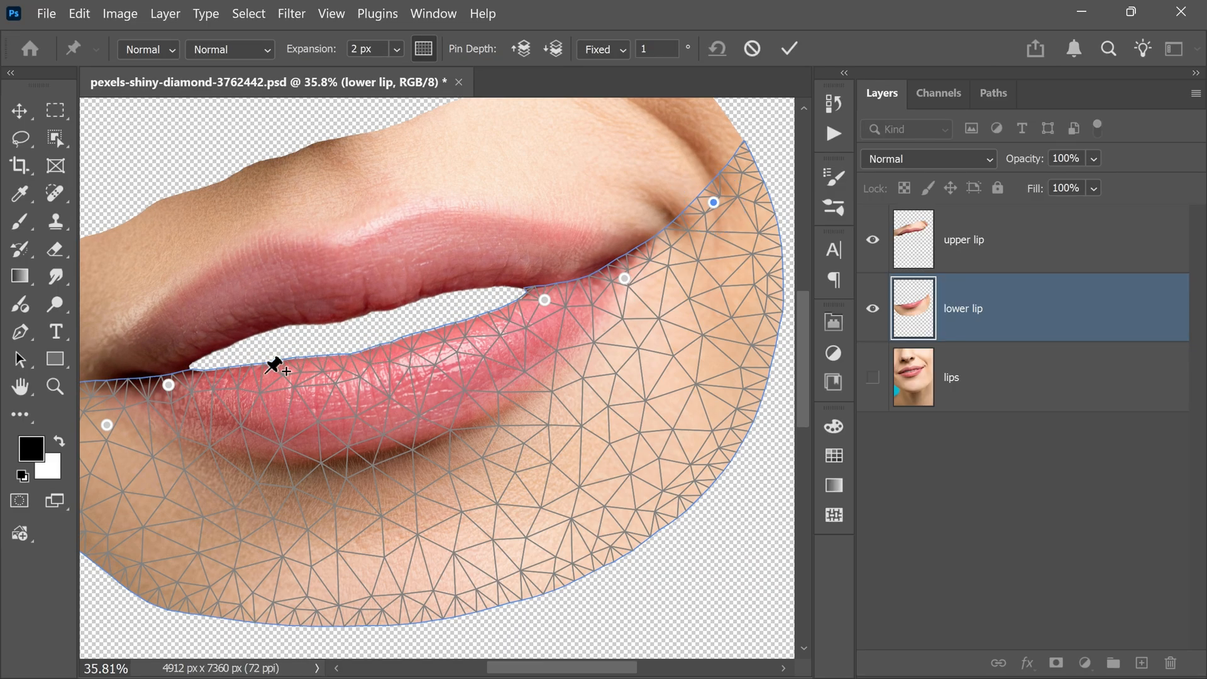
{"action": "left_click_drag", "start_coordinate": [274, 366], "coordinate": [362, 355]}
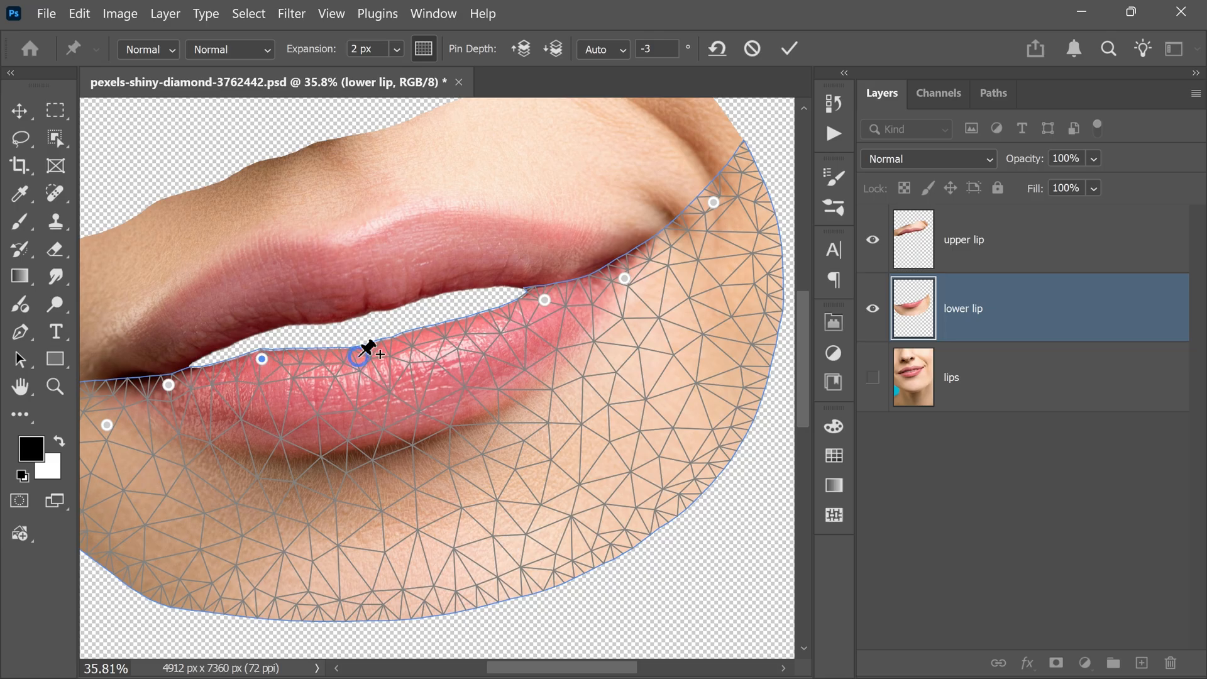
{"action": "left_click_drag", "start_coordinate": [362, 355], "coordinate": [465, 319]}
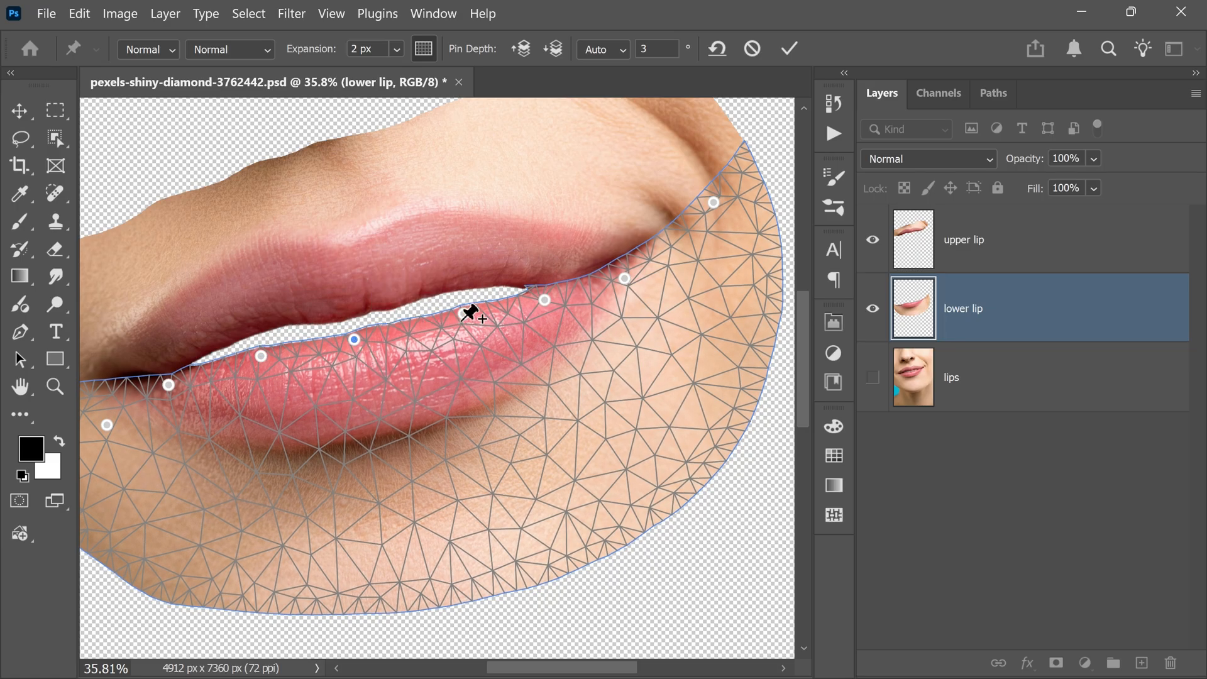
{"action": "left_click_drag", "start_coordinate": [355, 338], "coordinate": [207, 368]}
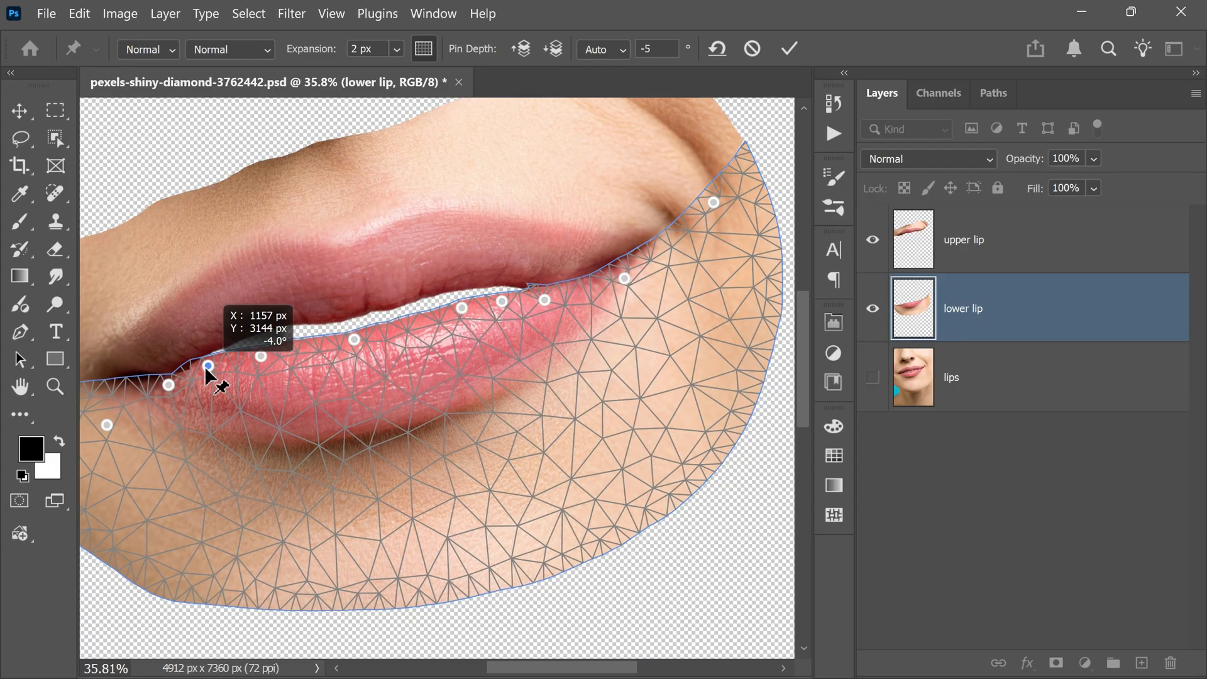
{"action": "left_click_drag", "start_coordinate": [208, 364], "coordinate": [260, 356]}
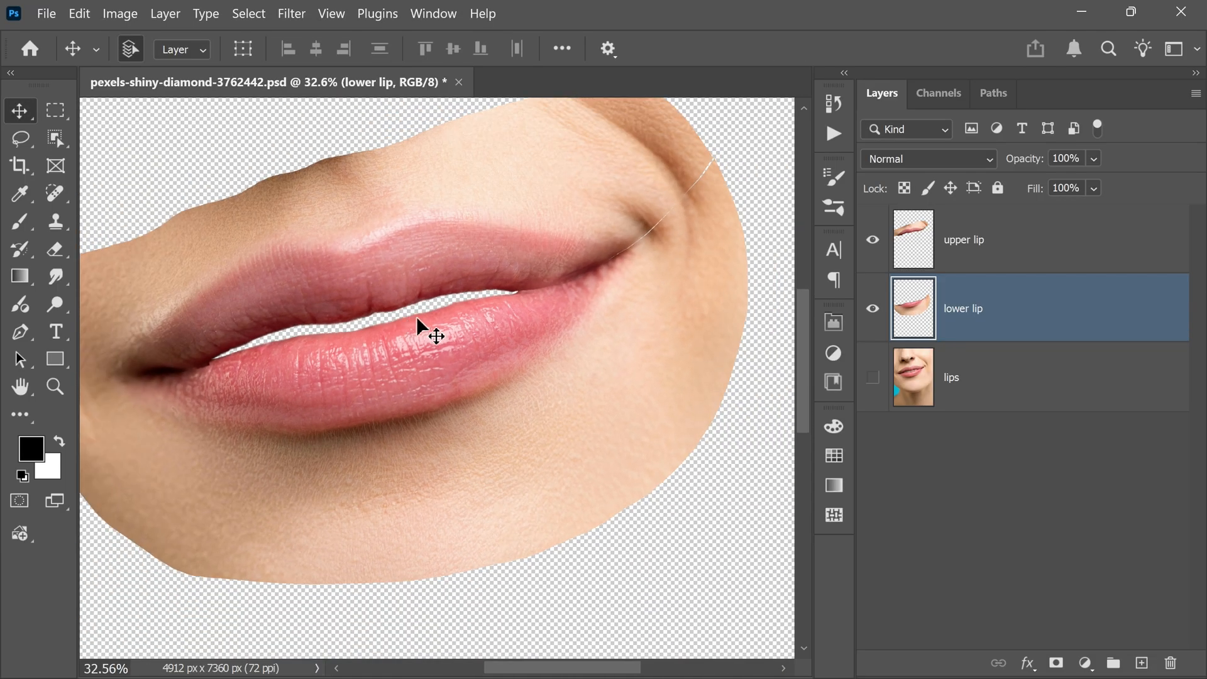
- Puppet Warp the upper lip layer downward to meet the lower lip and commit
{"action": "left_click", "coordinate": [963, 239]}
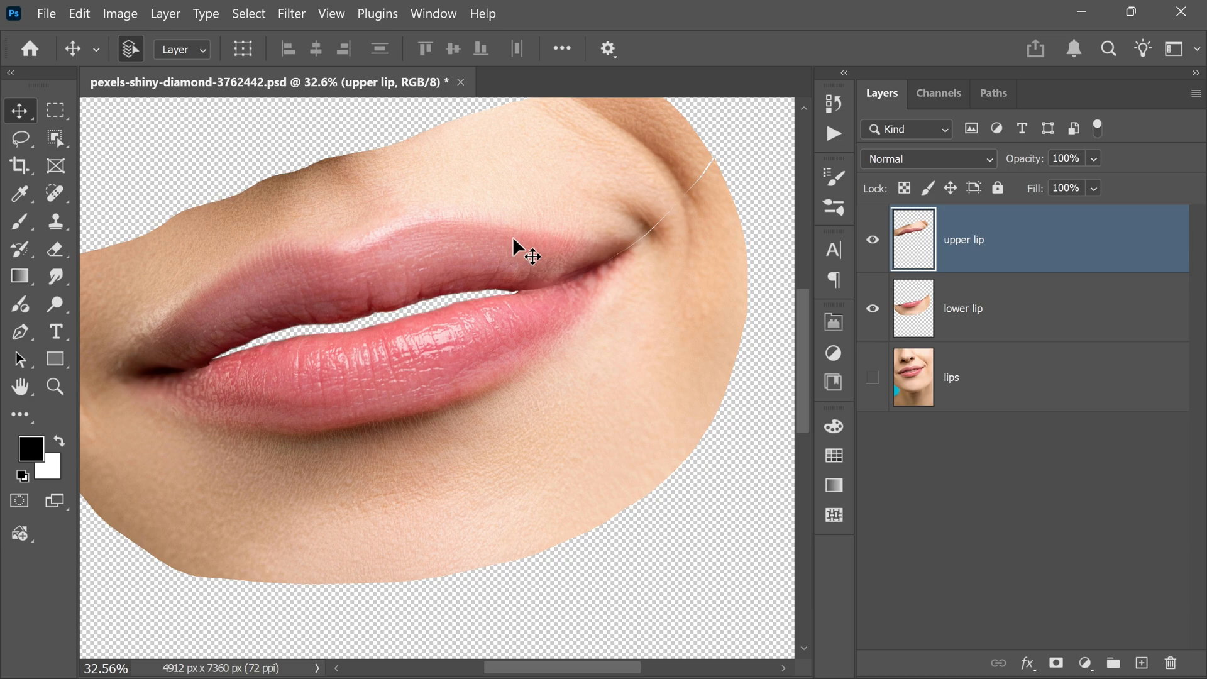
{"action": "left_click", "coordinate": [70, 13]}
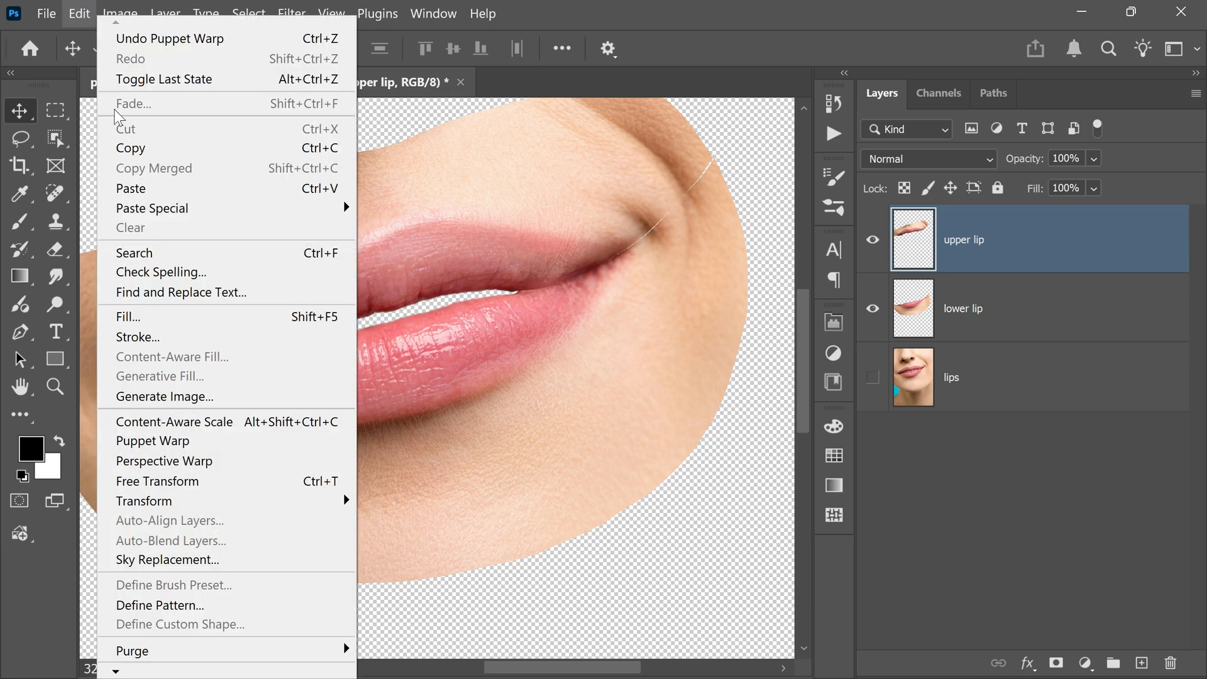
{"action": "left_click", "coordinate": [153, 441]}
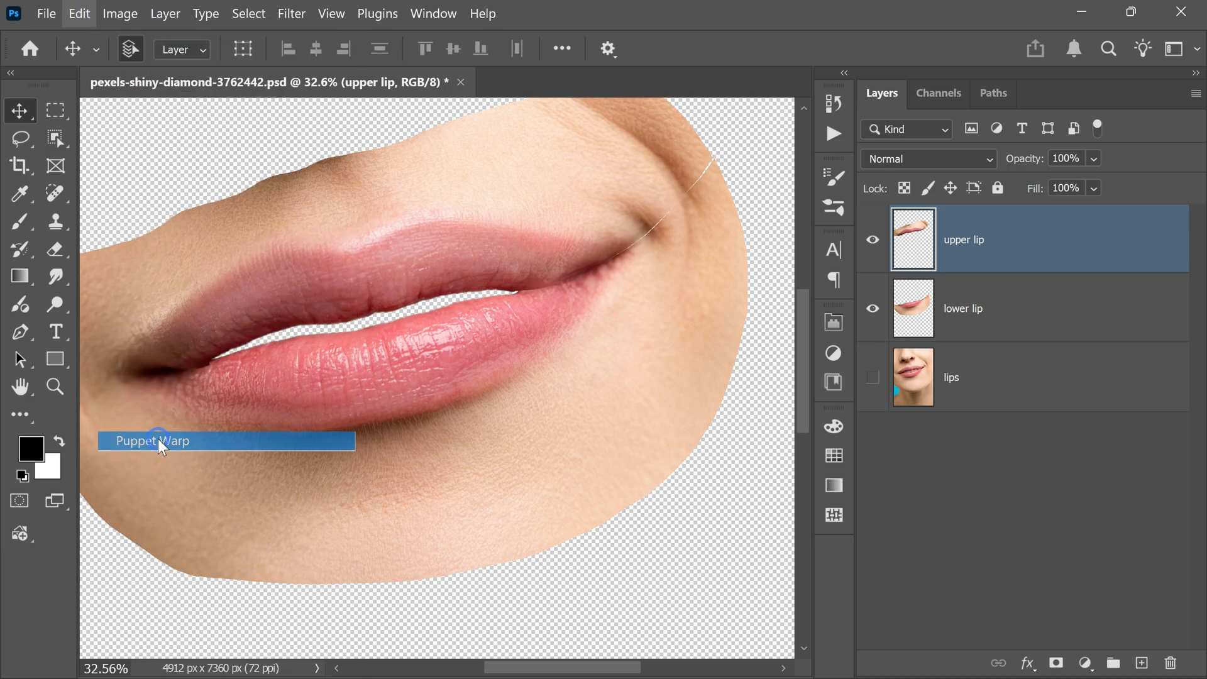
{"action": "left_click", "coordinate": [161, 442]}
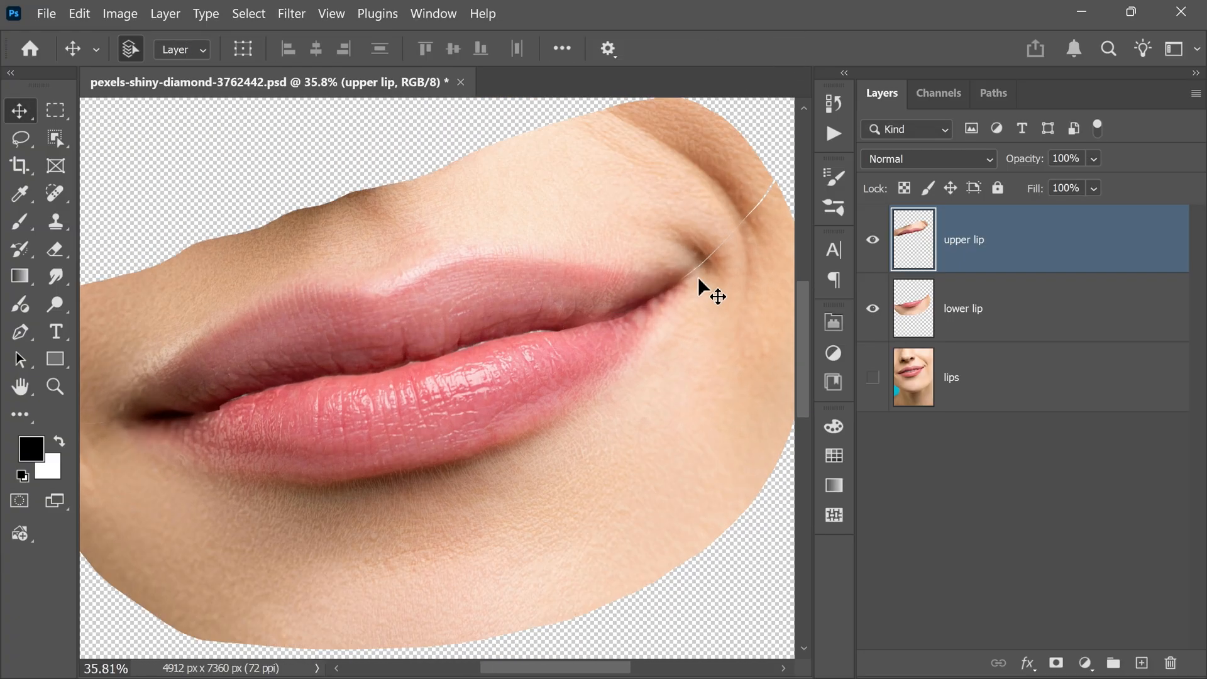
{"action": "left_click", "coordinate": [292, 13]}
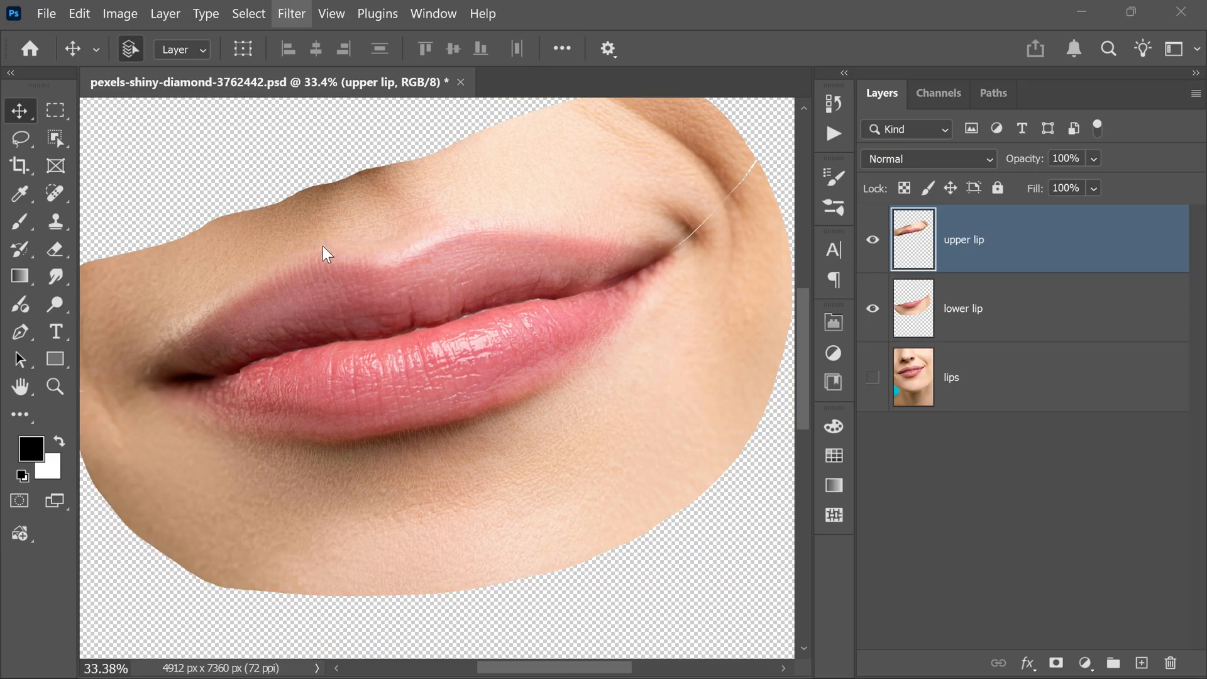
- Liquify the upper lip's edge with backdrop opacity 63 using Forward Warp, then commit
{"action": "left_click", "coordinate": [291, 13]}
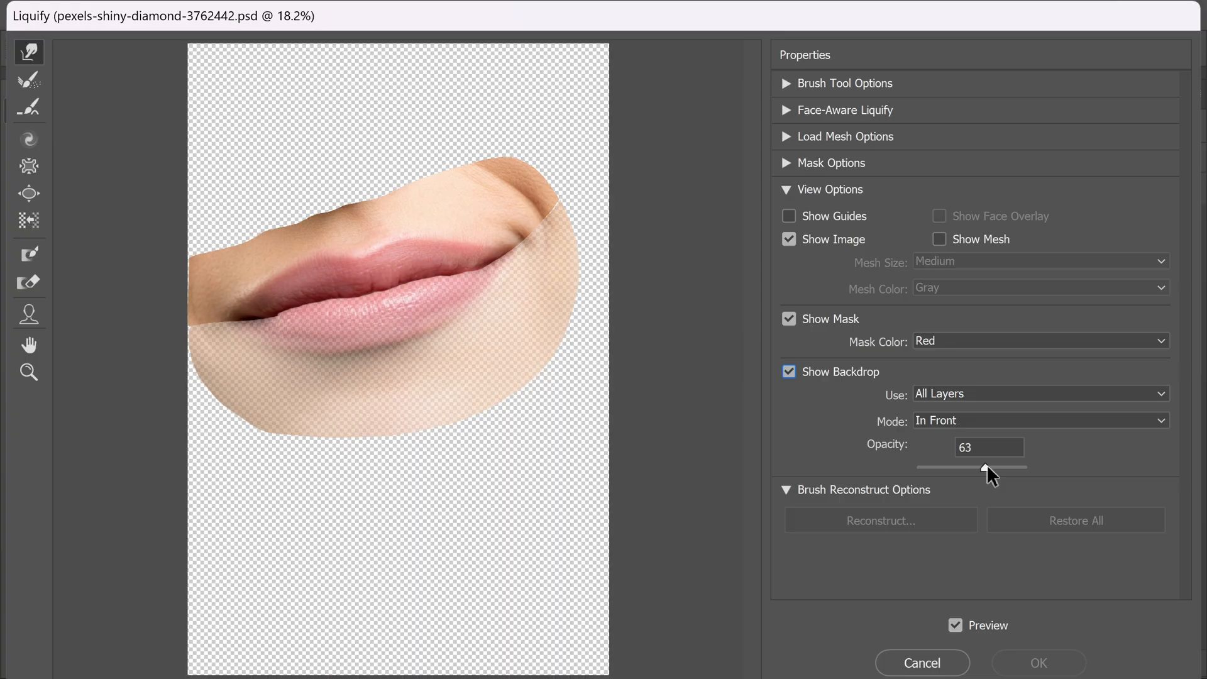
{"action": "left_click", "coordinate": [341, 292]}
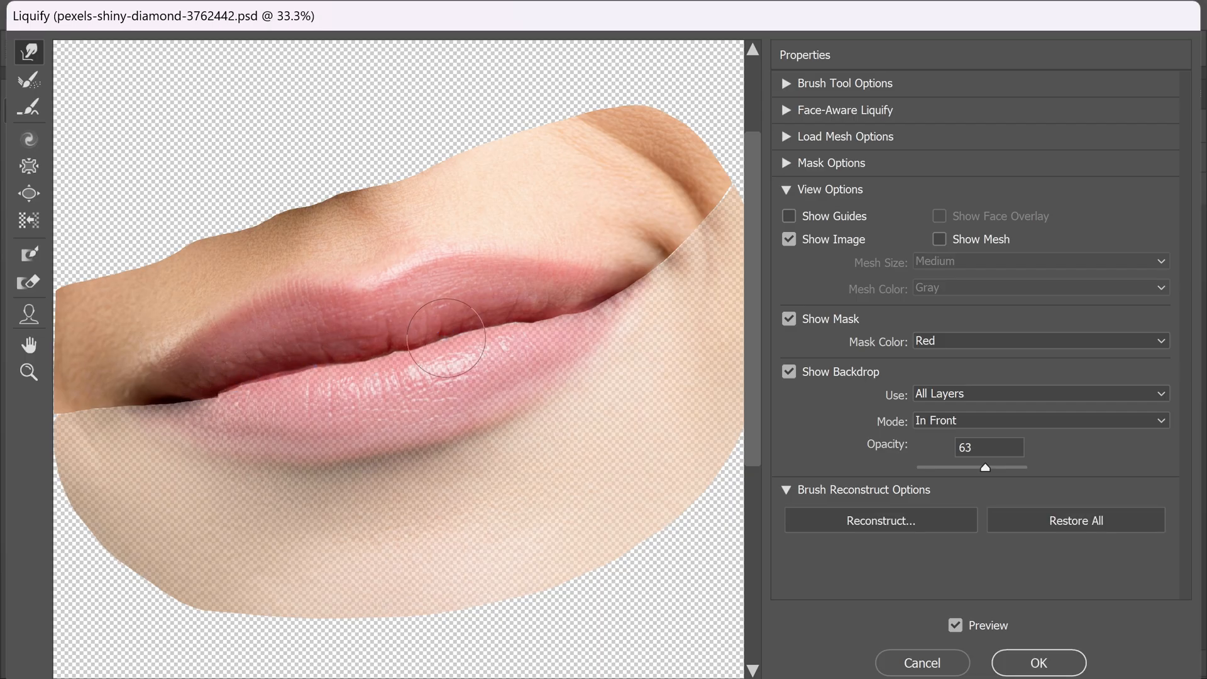
{"action": "mouse_move", "coordinate": [1026, 667]}
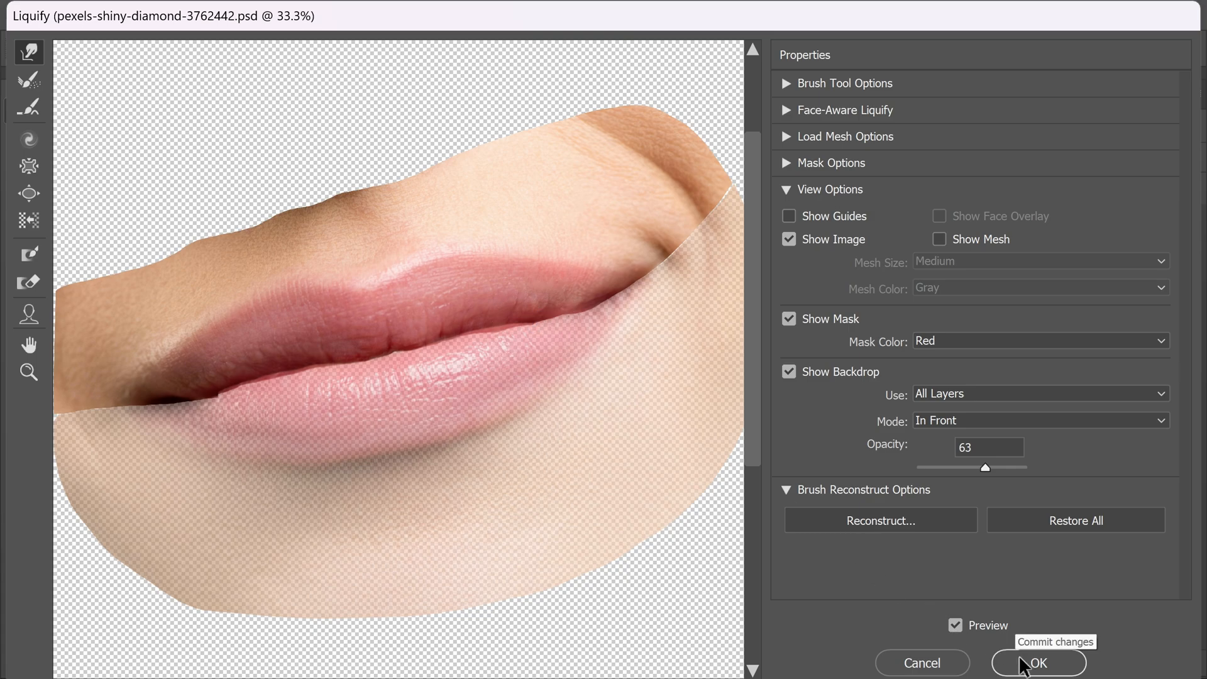
{"action": "left_click", "coordinate": [1039, 664]}
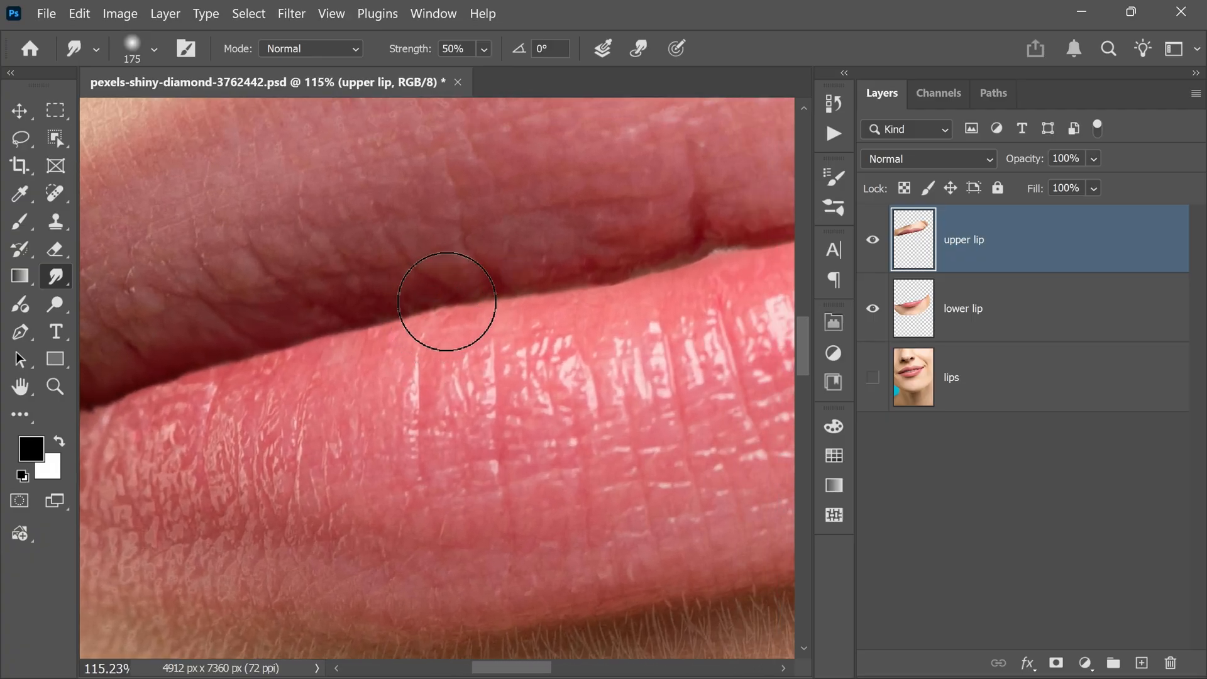
- Smudge along the upper lip's edge at 50% strength to blend the seam
{"action": "left_click_drag", "start_coordinate": [446, 301], "coordinate": [635, 276]}
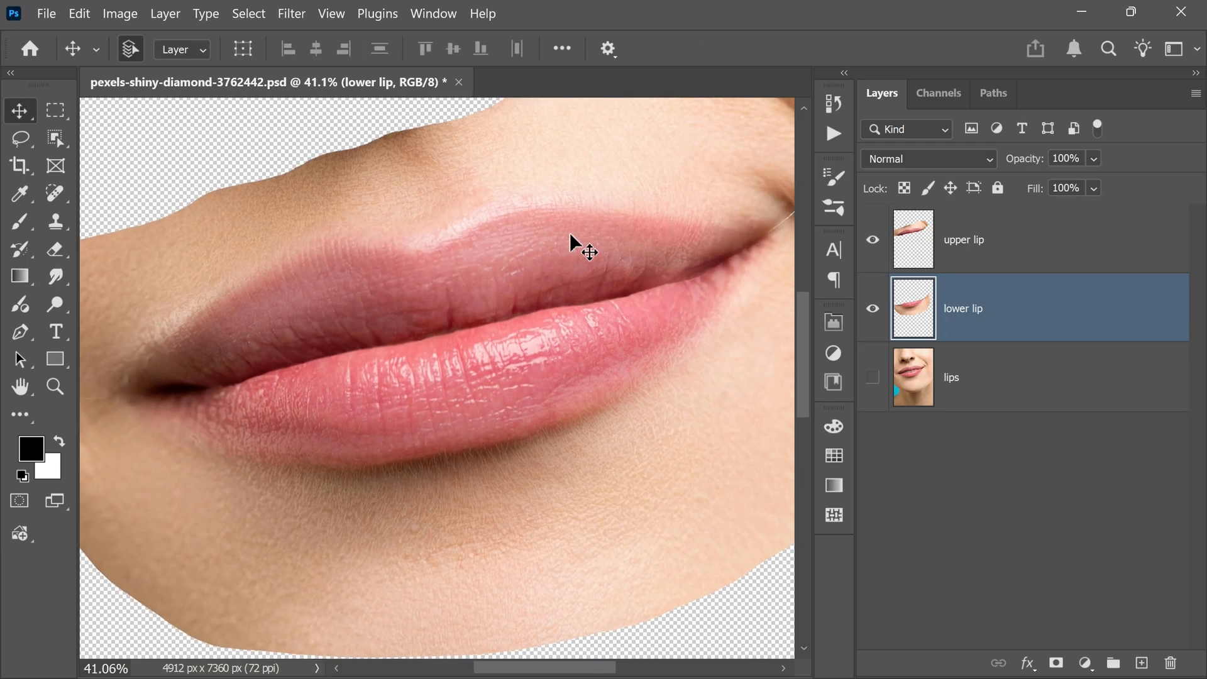
- Add a new layer and brush a black size-30 line along the seam between the lips
{"action": "left_click", "coordinate": [1140, 661]}
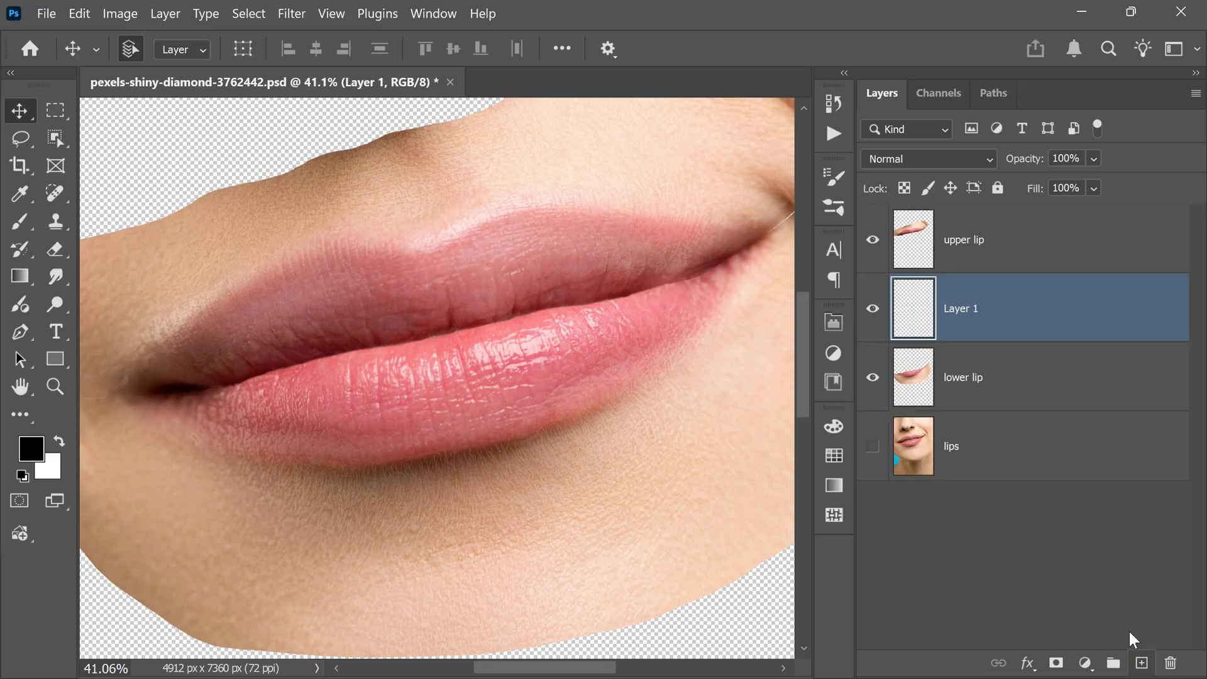
{"action": "mouse_move", "coordinate": [406, 339]}
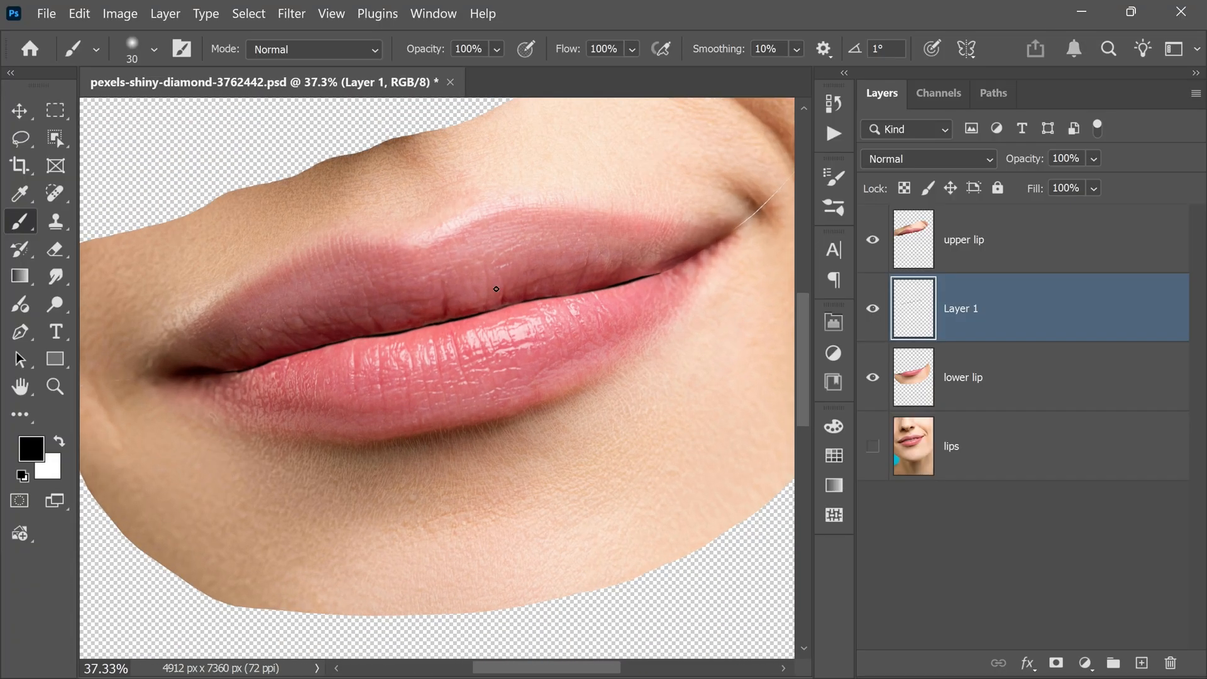
{"action": "left_click", "coordinate": [291, 13]}
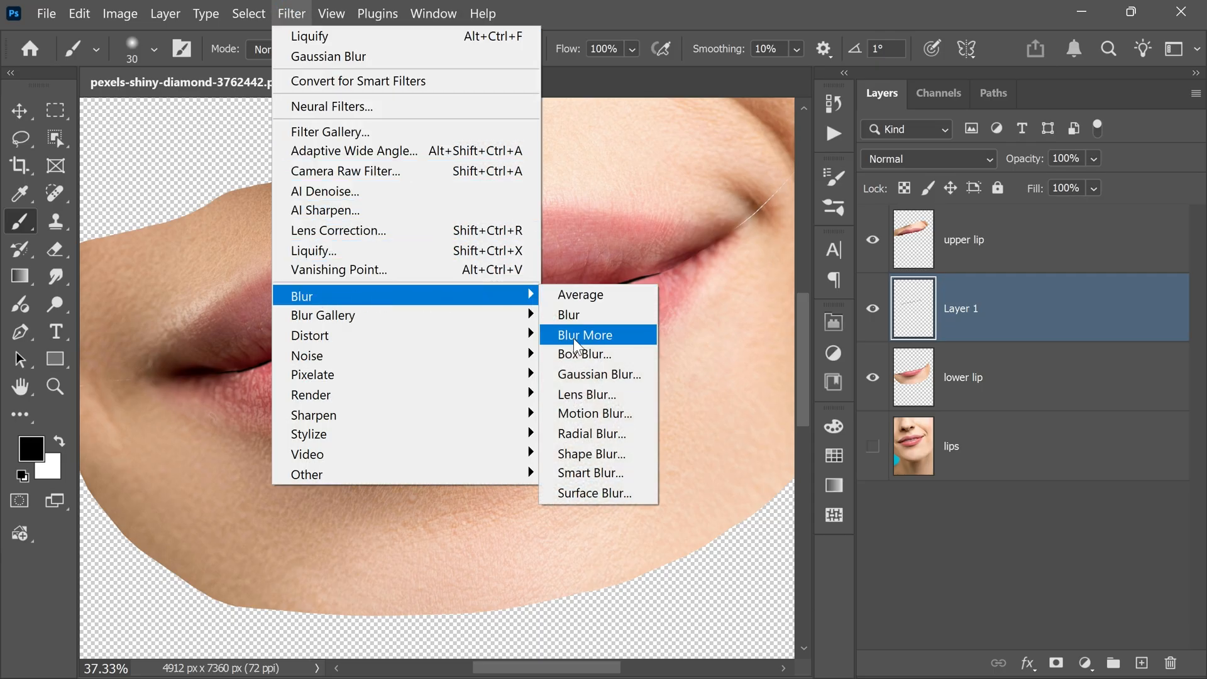
- Gaussian Blur the seam line at about 9.6 px radius and lower the layer opacity to 75%
{"action": "left_click", "coordinate": [598, 374]}
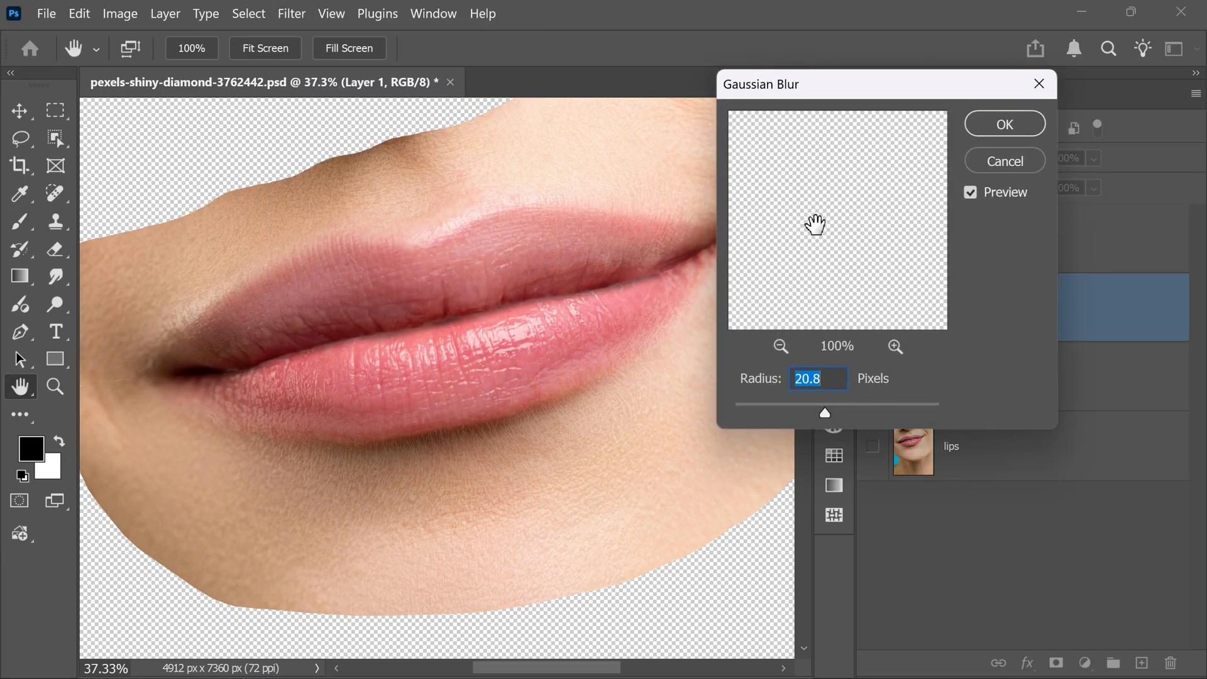
{"action": "left_click_drag", "start_coordinate": [824, 414], "coordinate": [817, 404]}
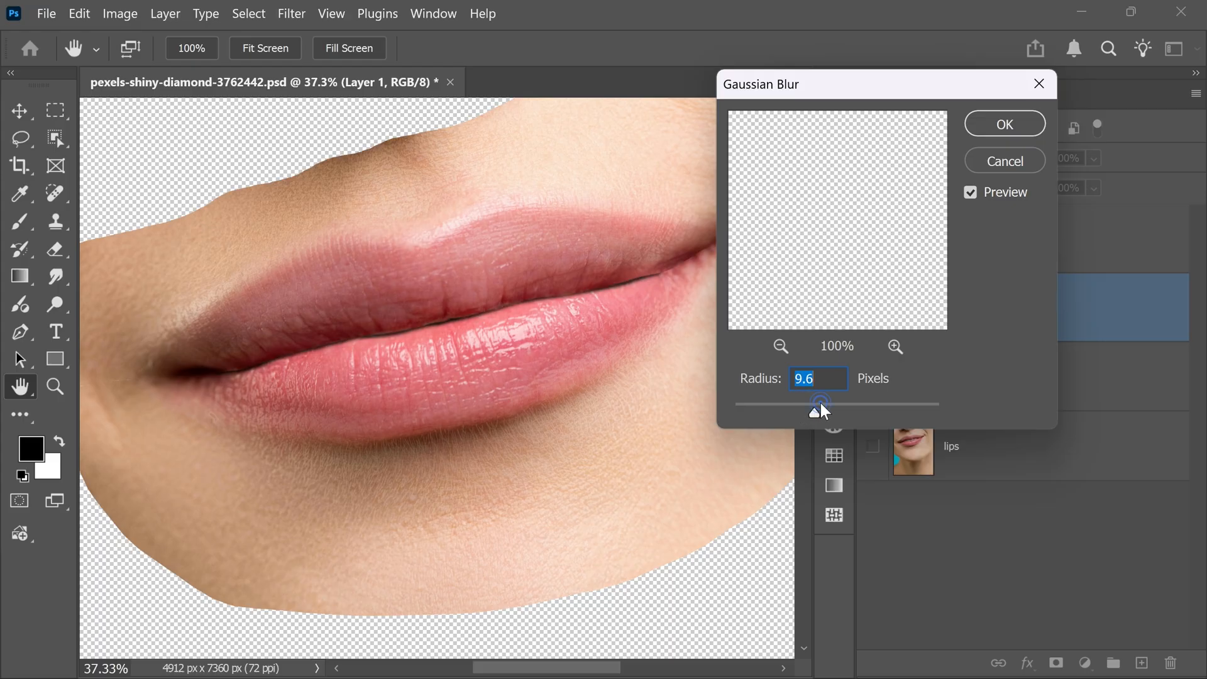
{"action": "left_click_drag", "start_coordinate": [820, 404], "coordinate": [843, 403]}
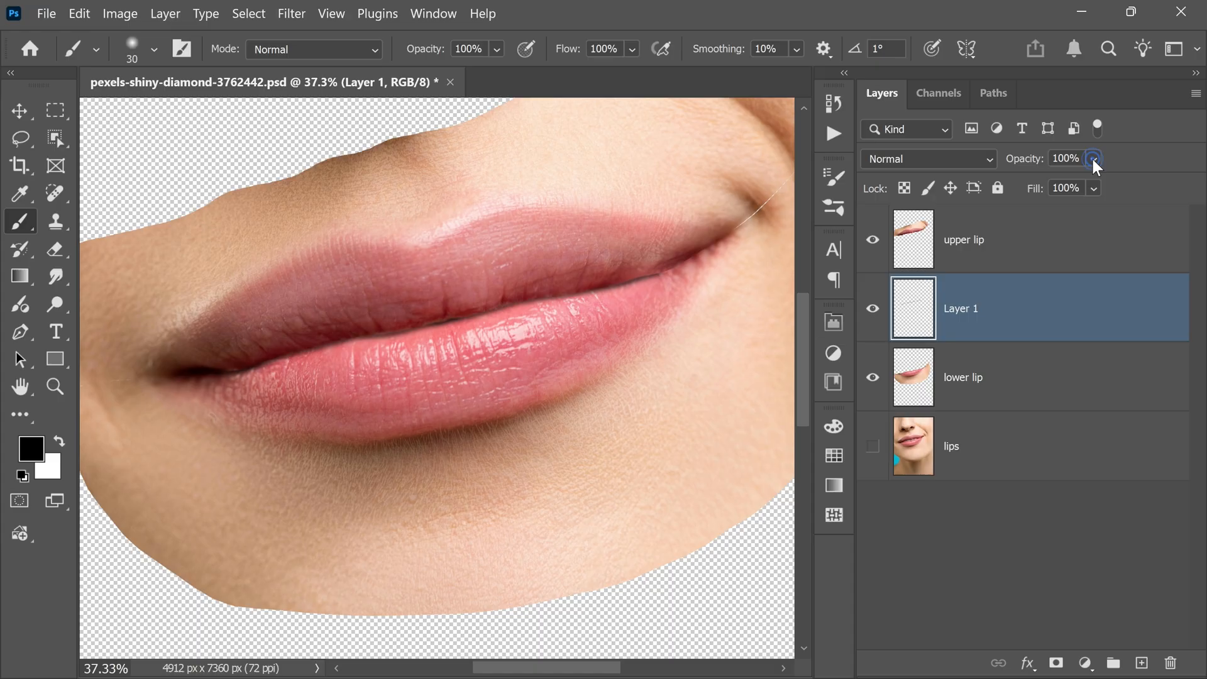
{"action": "left_click_drag", "start_coordinate": [1096, 163], "coordinate": [1130, 185]}
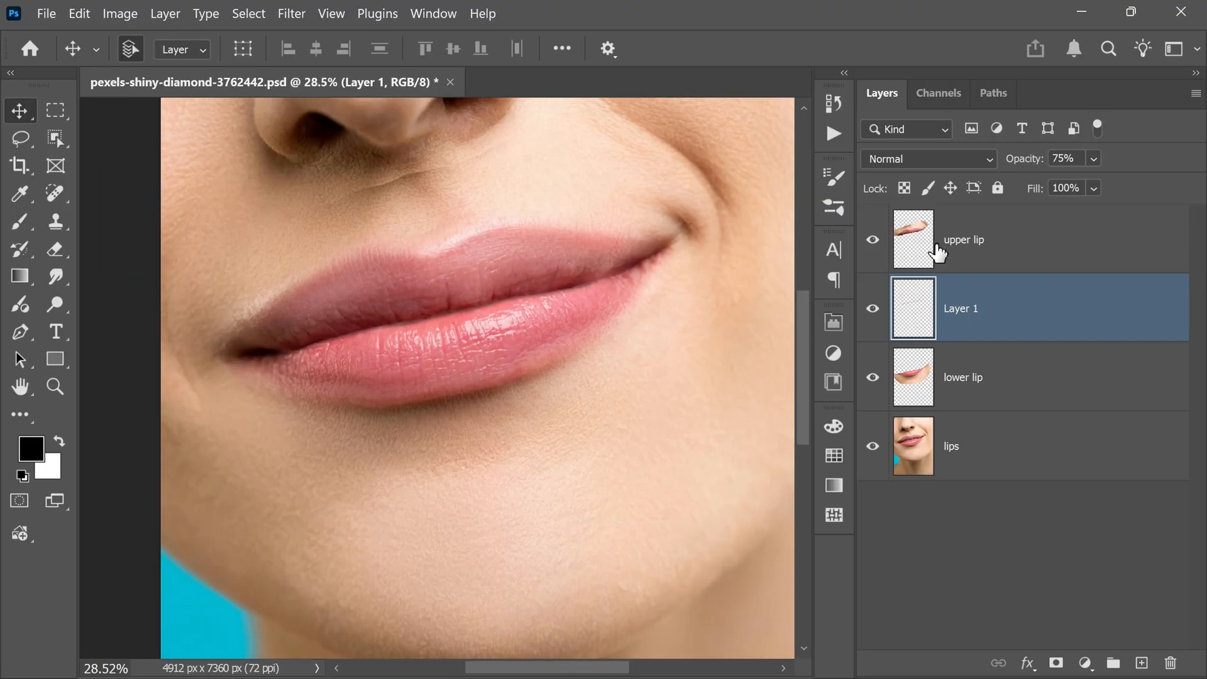
- Group the three retouched lip layers as Group 1 and paint its mask with a 400 brush to blend the edges
{"action": "key", "text": "Ctrl+G"}
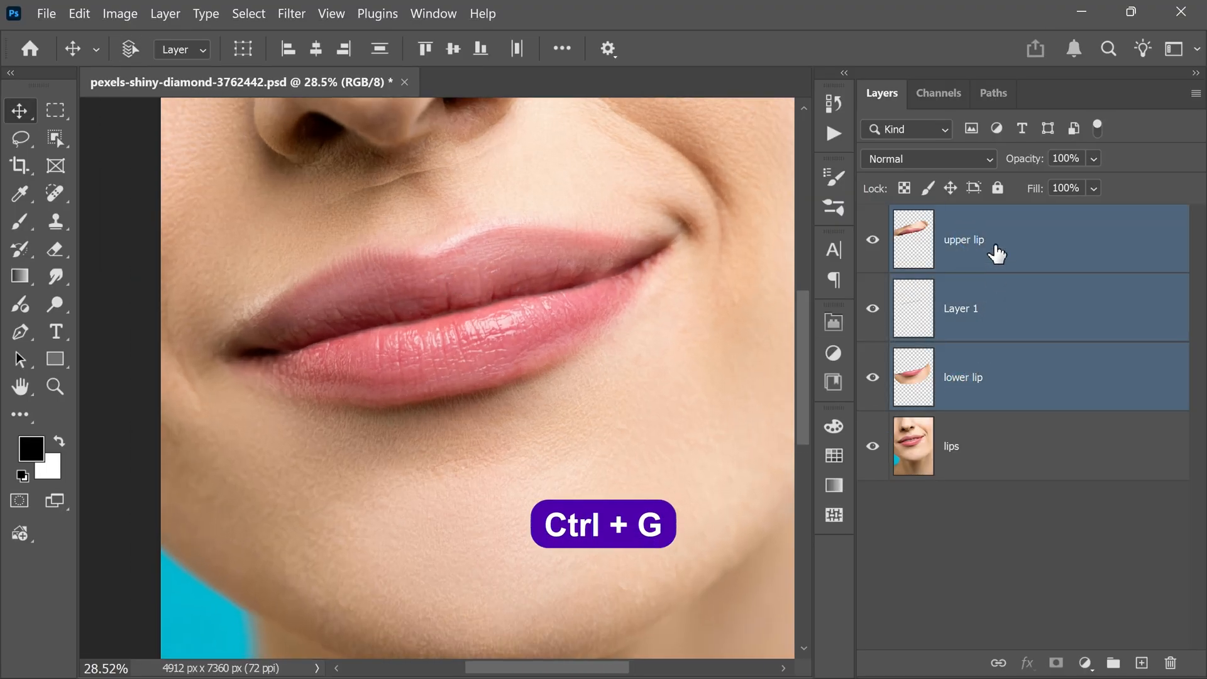
{"action": "key", "text": "Ctrl+g"}
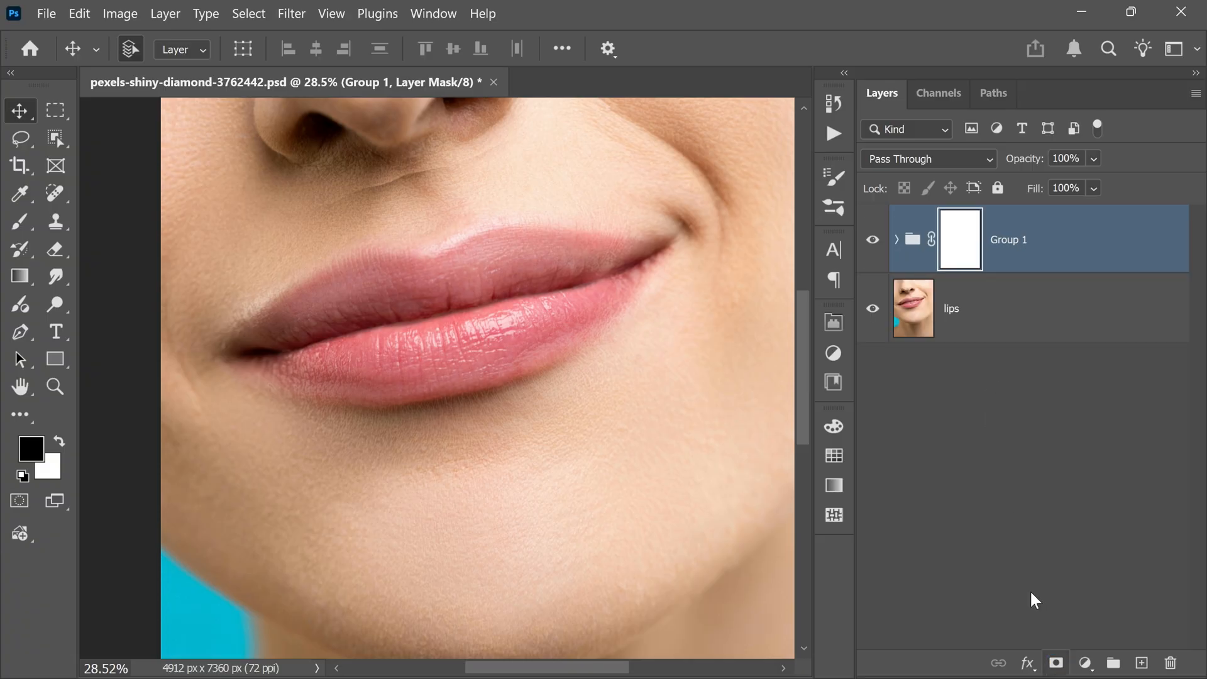
{"action": "left_click", "coordinate": [19, 220]}
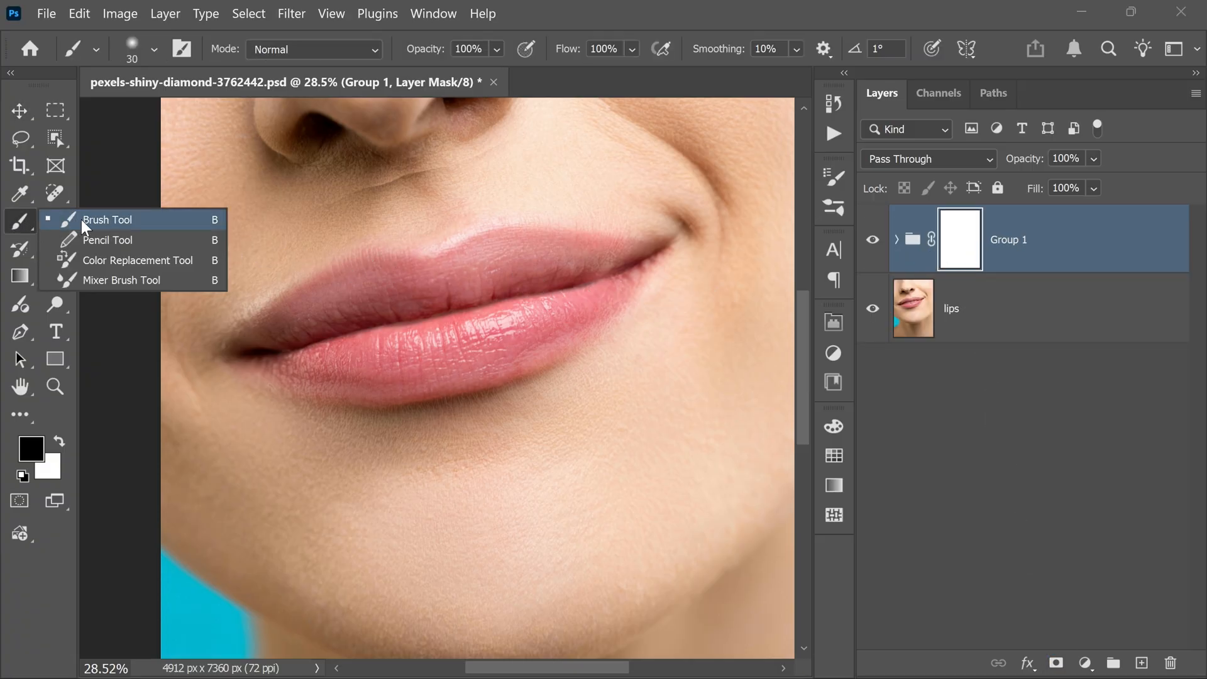
{"action": "left_click", "coordinate": [107, 218]}
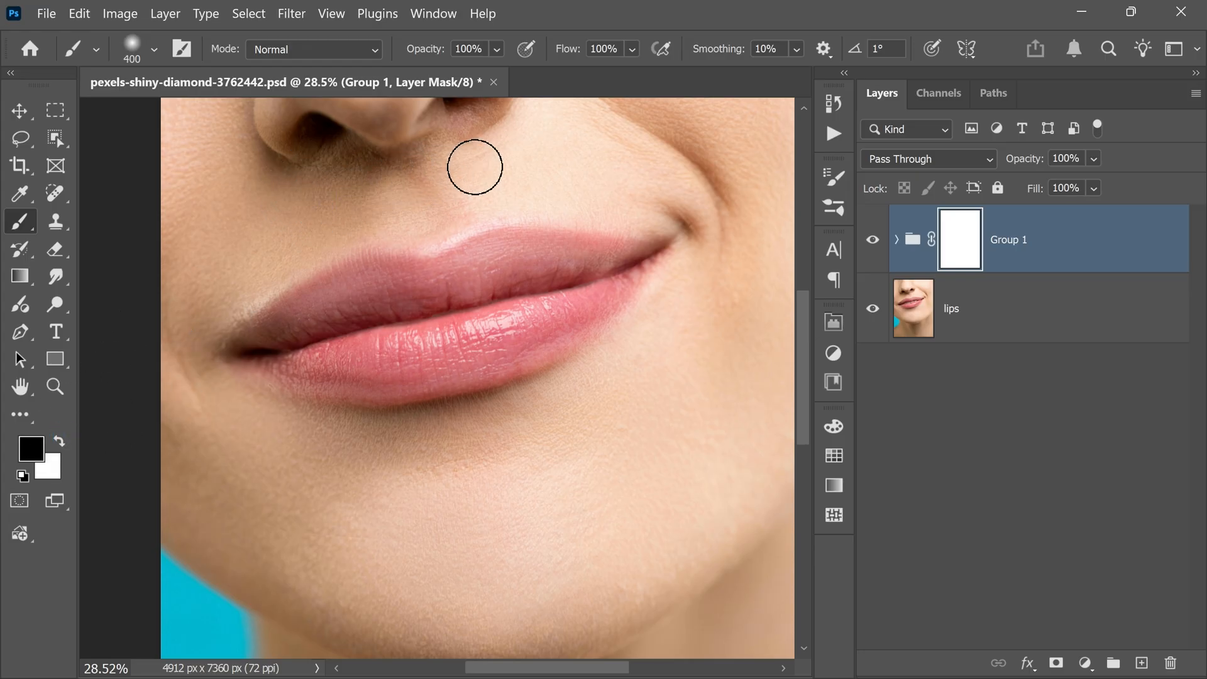
{"action": "left_click_drag", "start_coordinate": [475, 167], "coordinate": [561, 511]}
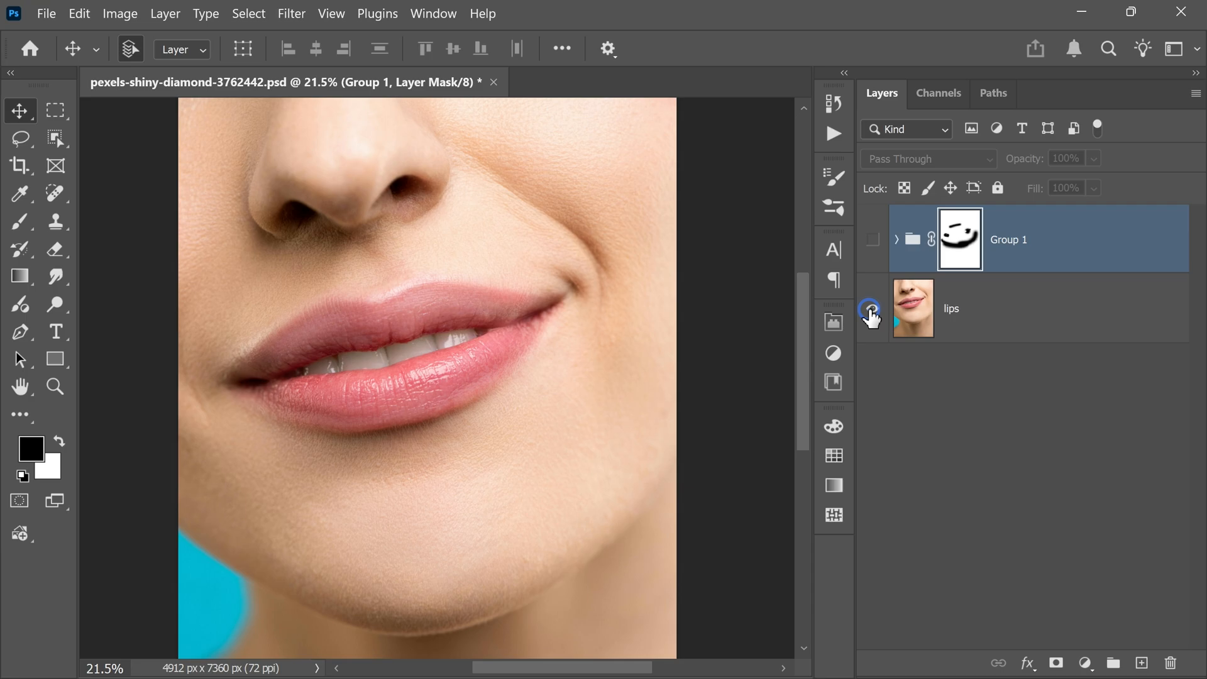
- Show Group 1 again so the closed-mouth retouch sits over the original photo
{"action": "left_click", "coordinate": [870, 309]}
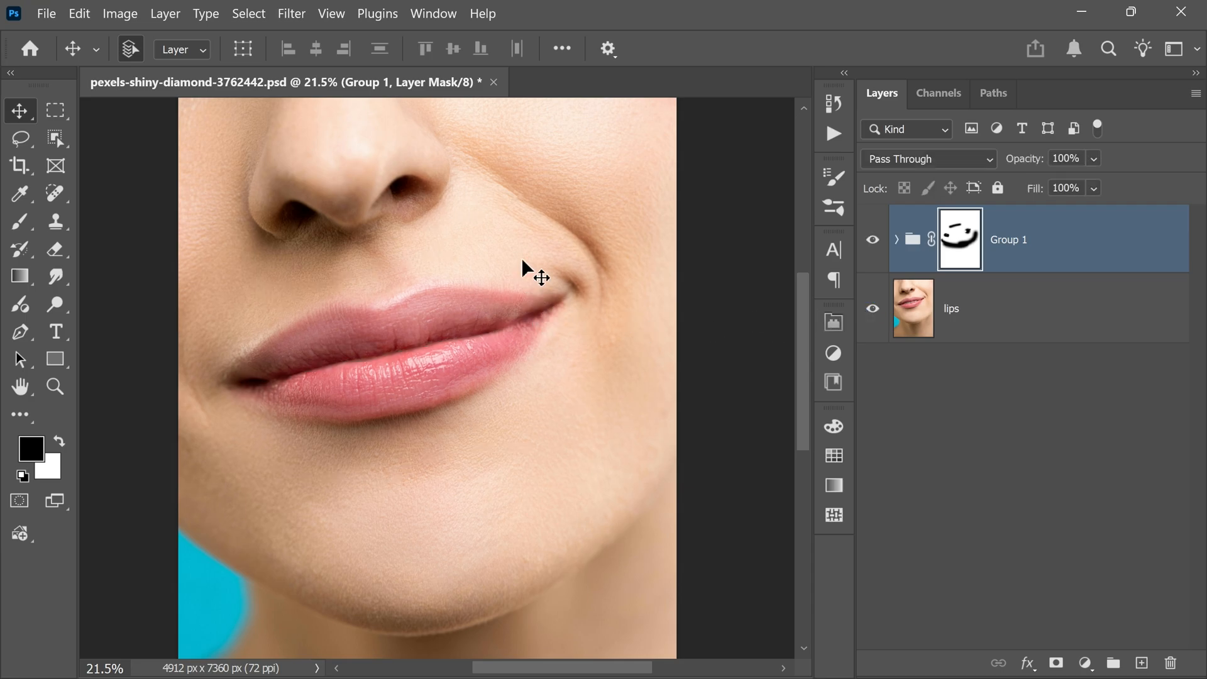